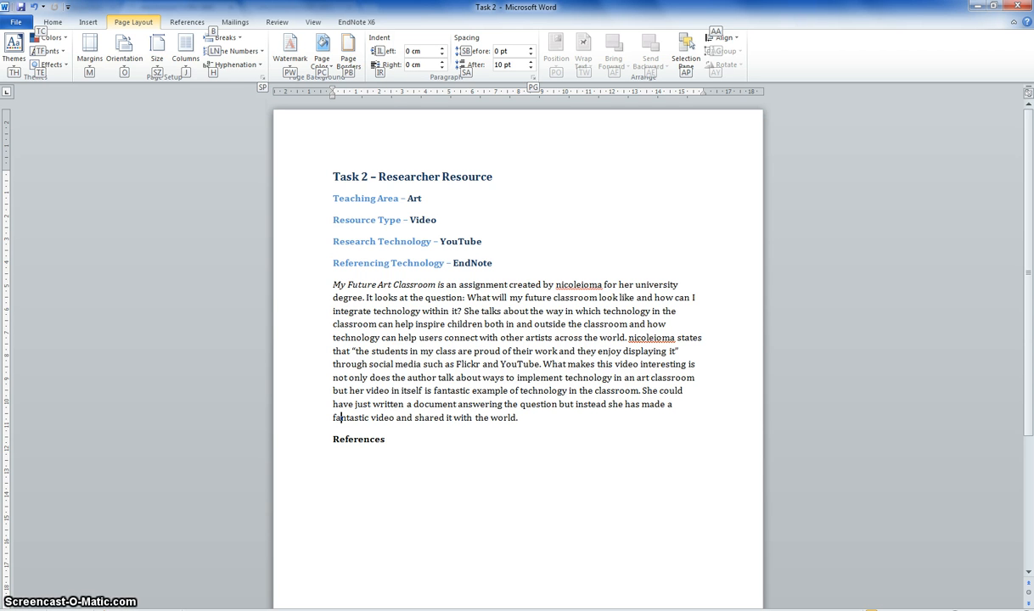
mouse_move(171, 526)
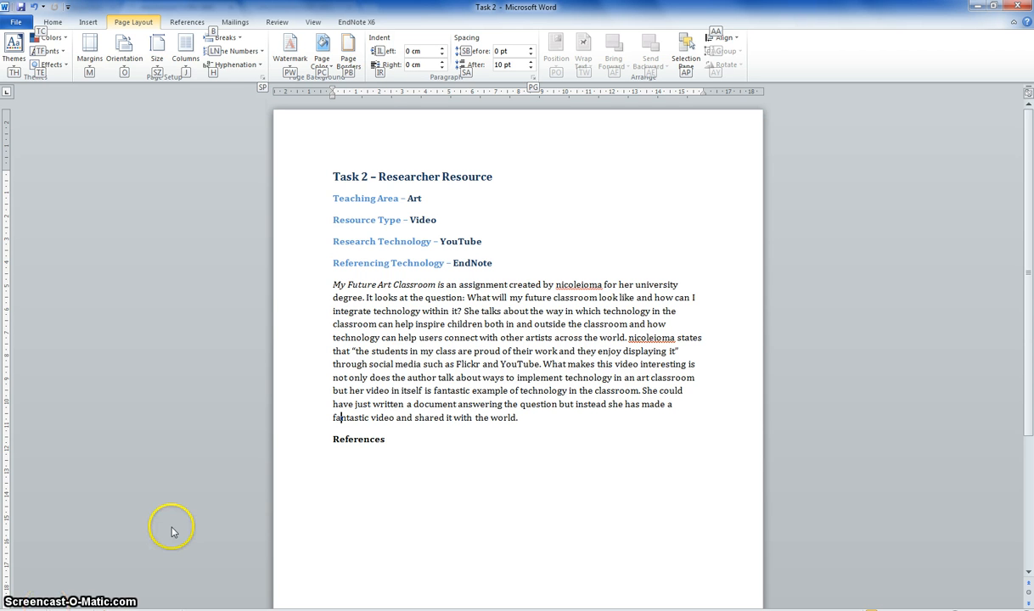
mouse_move(475, 450)
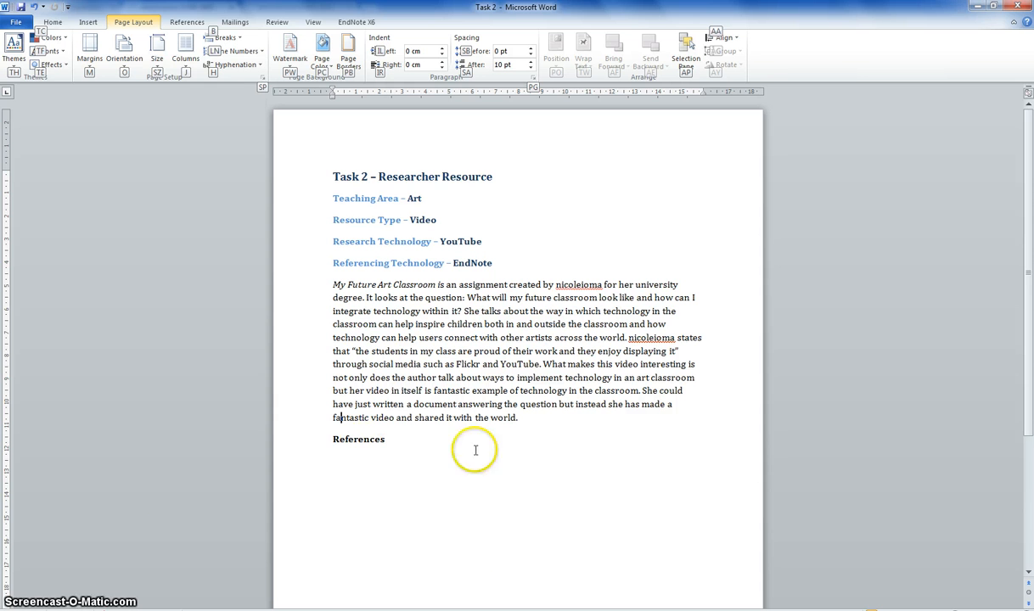
mouse_move(357, 489)
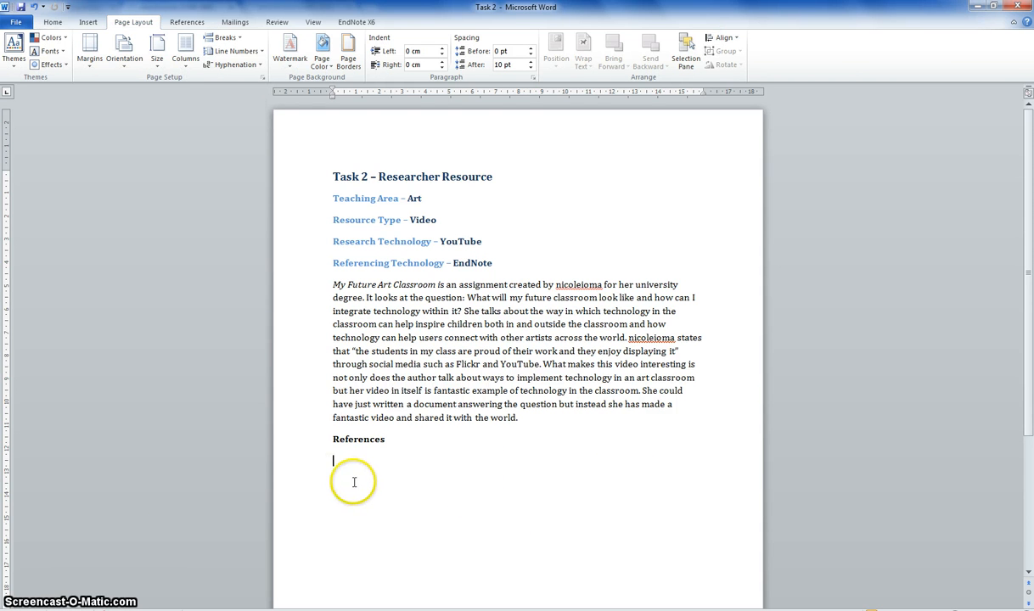
mouse_move(388, 490)
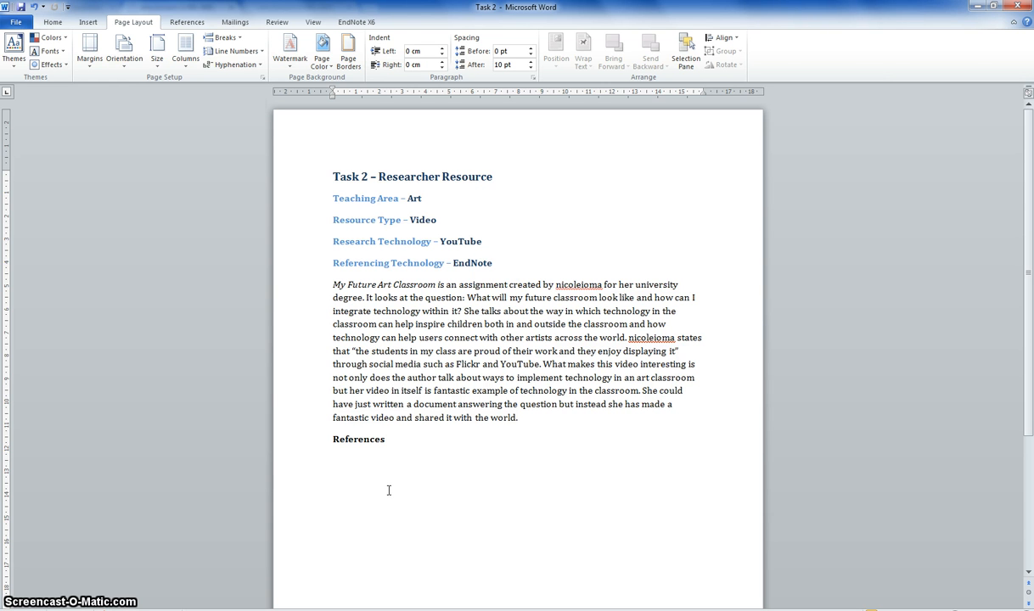
Step: Expand All Programs and the EndNote group in the Start menu
click(333, 460)
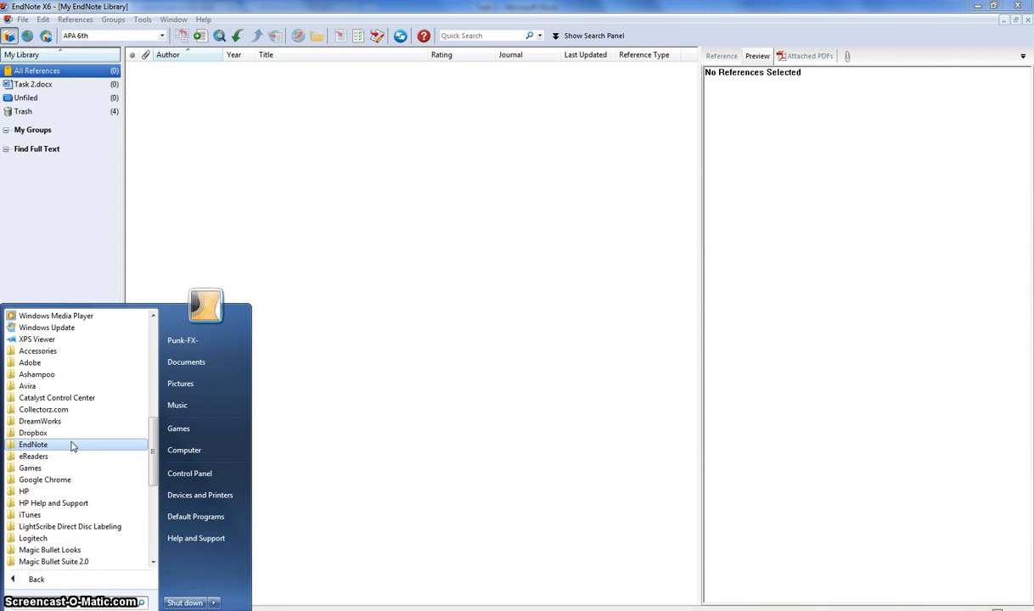
click(34, 444)
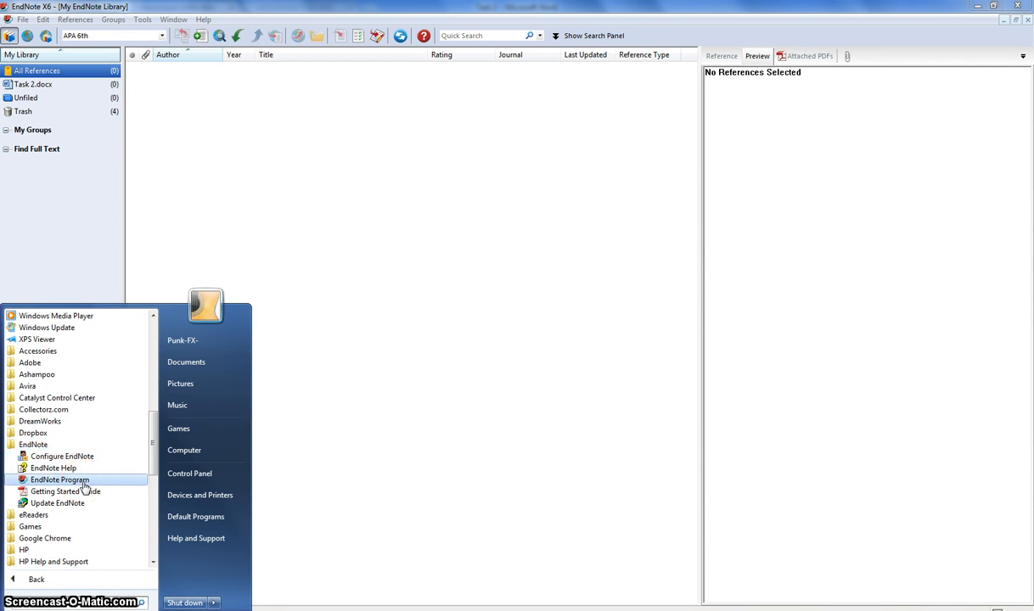
mouse_move(377, 248)
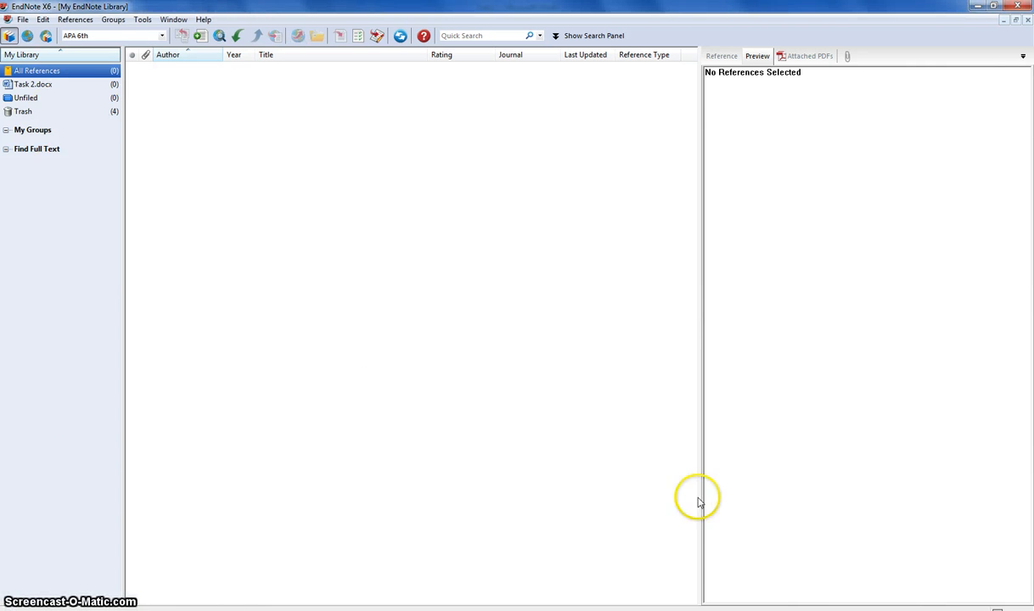
mouse_move(706, 292)
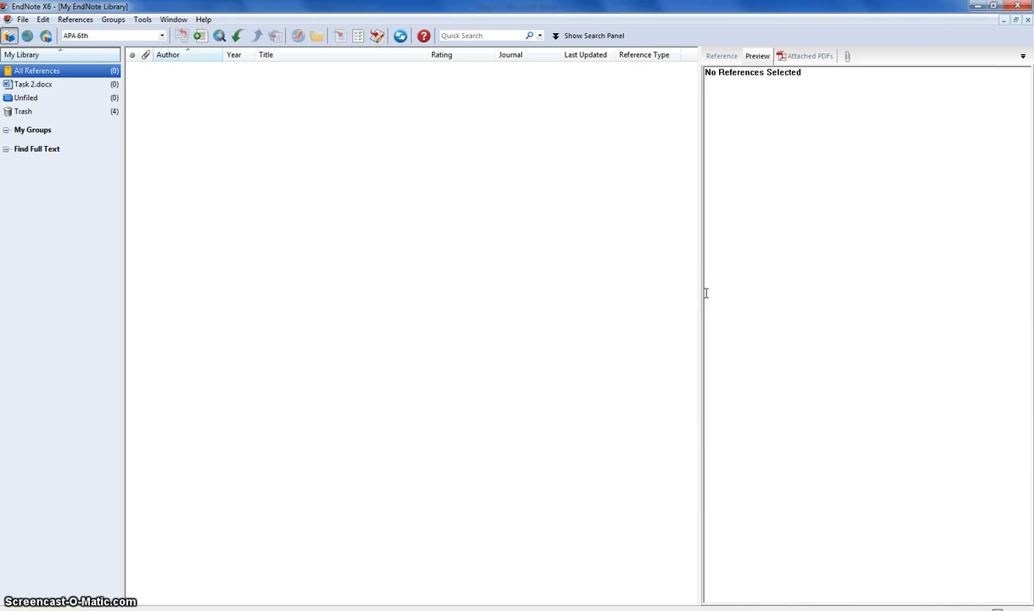
mouse_move(560, 278)
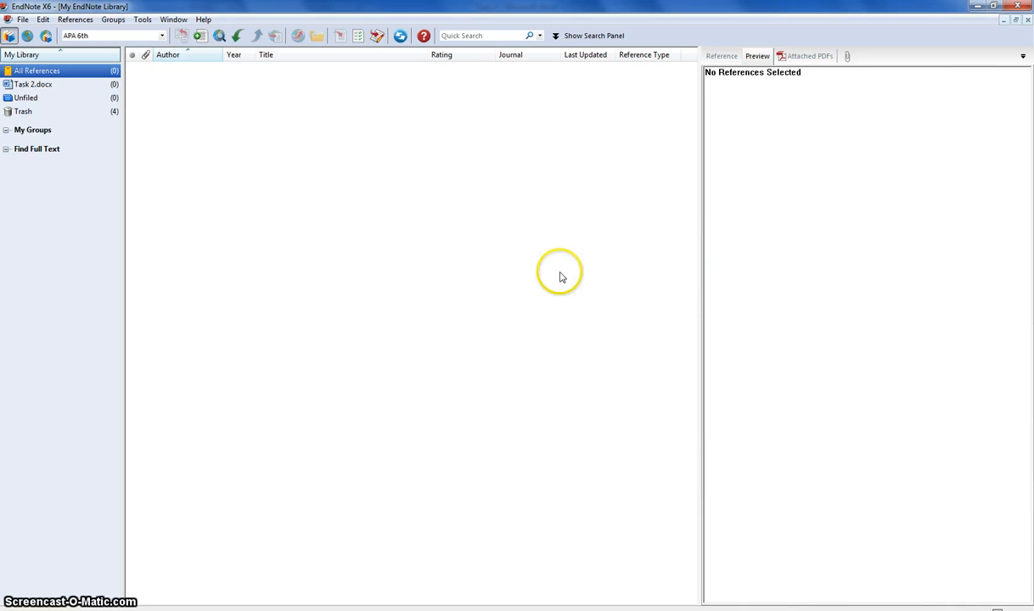
mouse_move(187, 122)
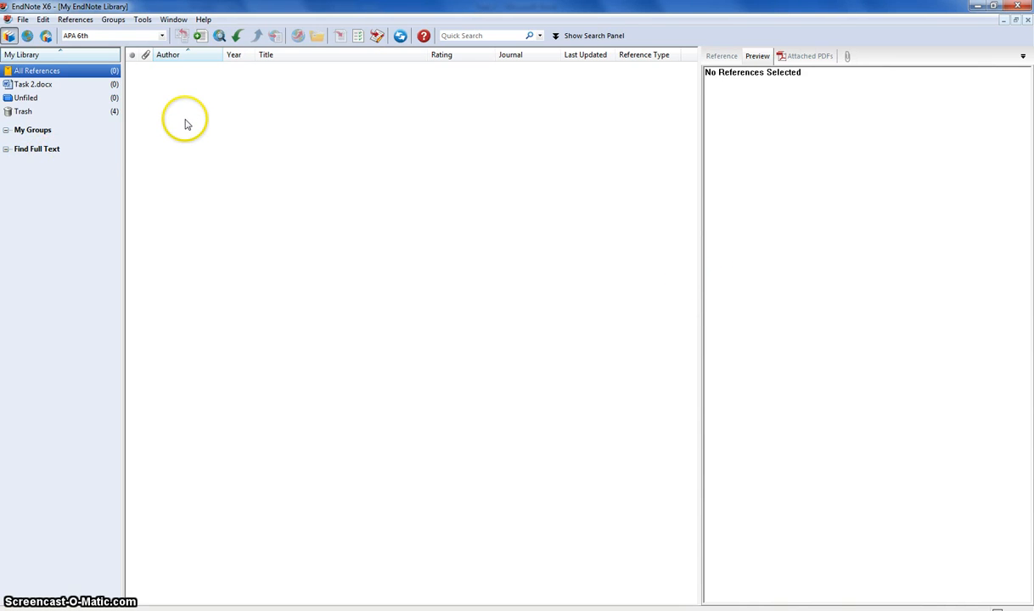
mouse_move(224, 170)
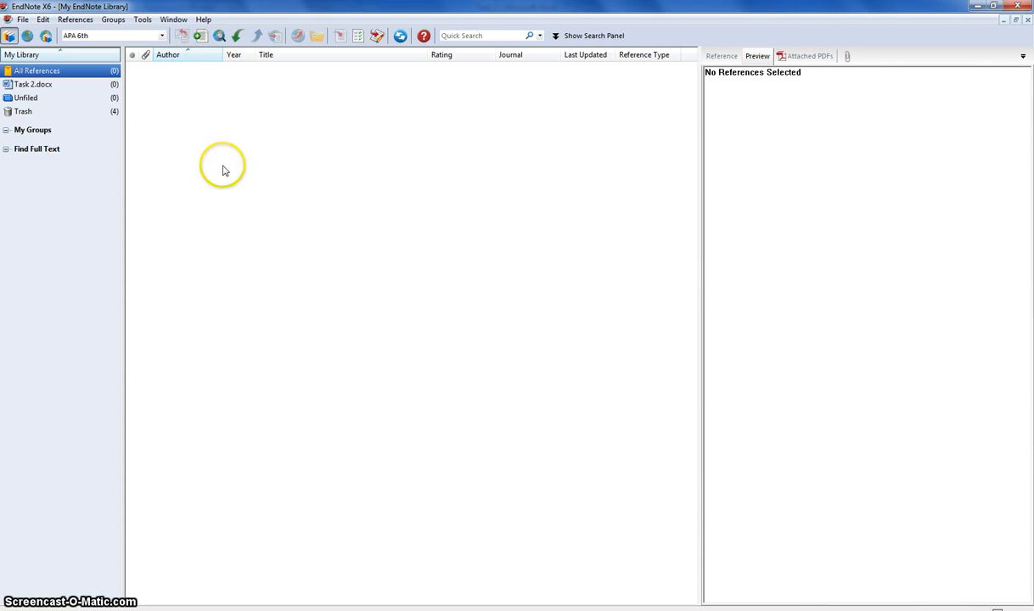
mouse_move(202, 78)
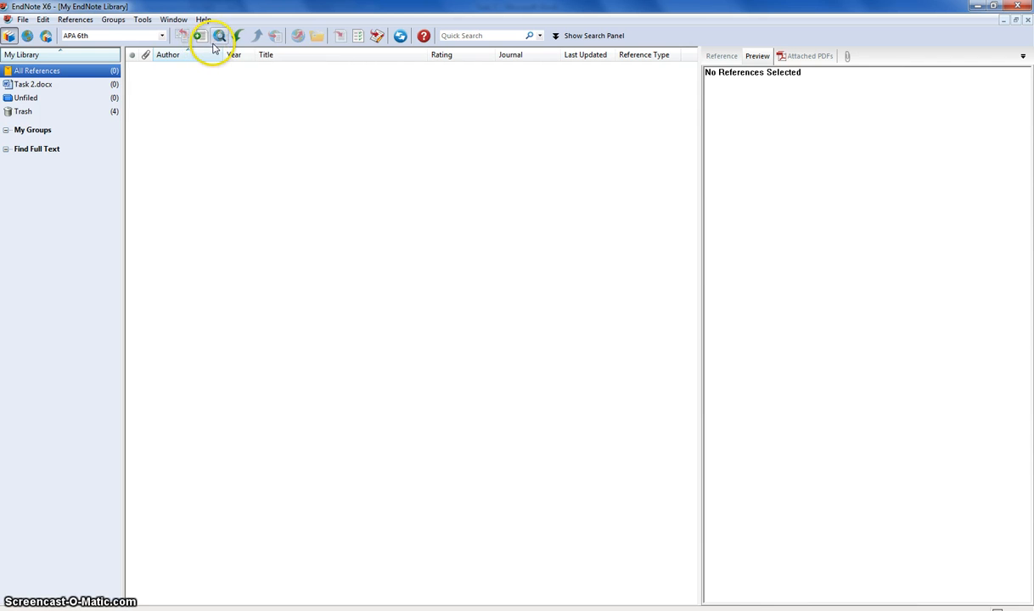
mouse_move(200, 35)
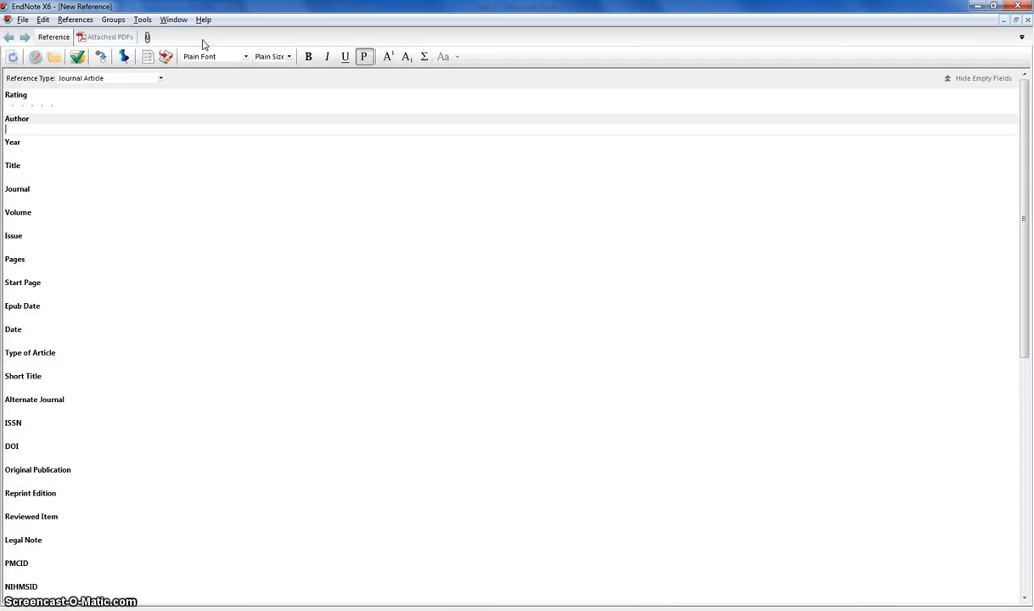
mouse_move(506, 129)
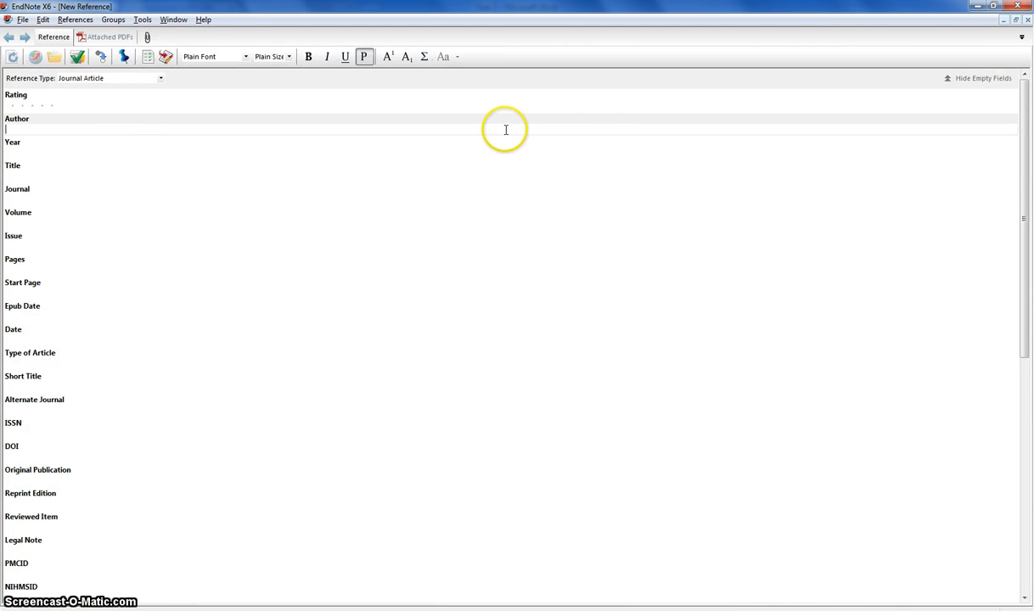
mouse_move(692, 200)
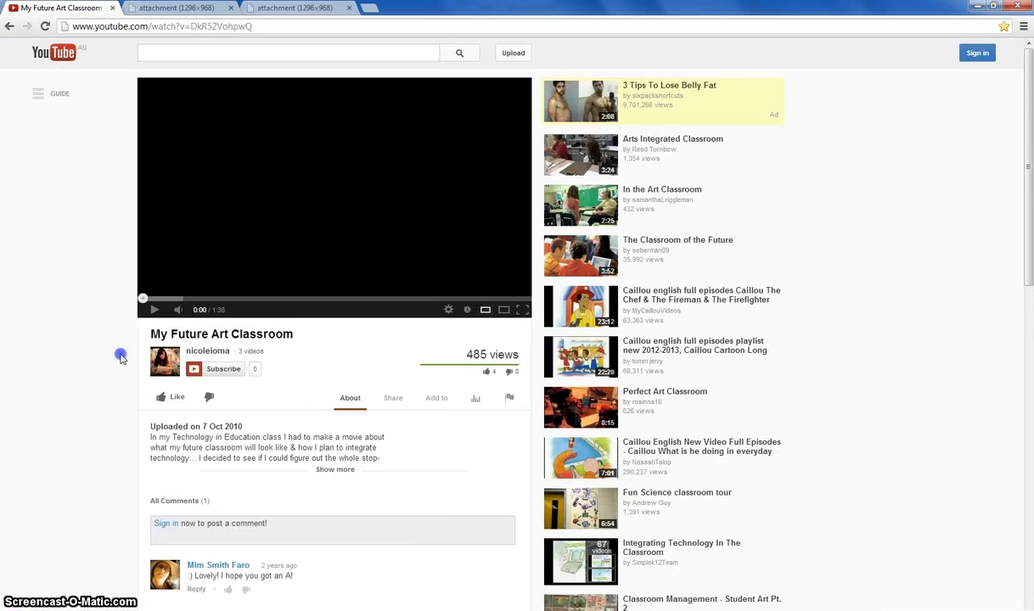
mouse_move(241, 380)
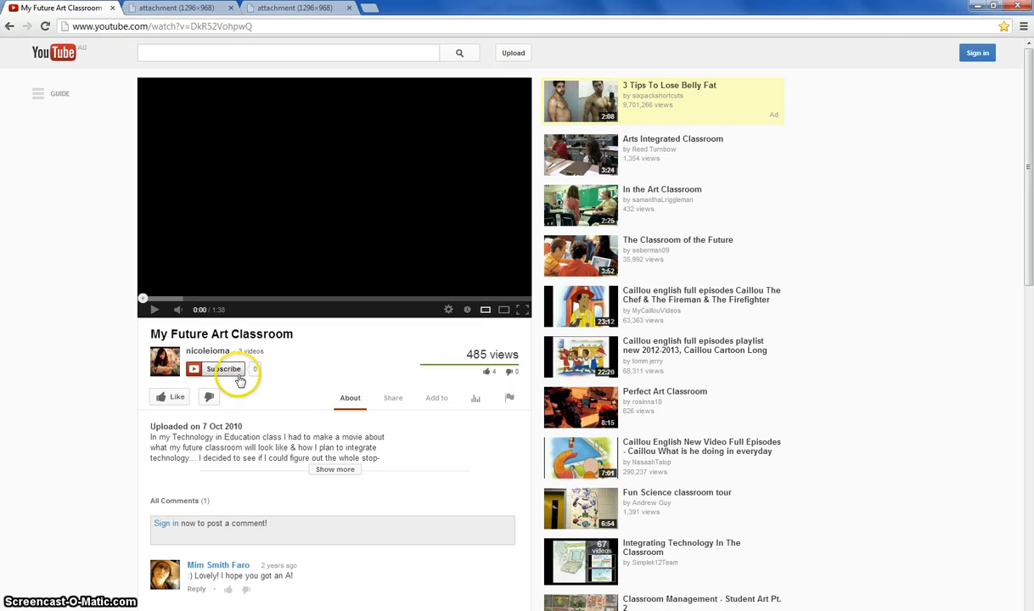
mouse_move(272, 401)
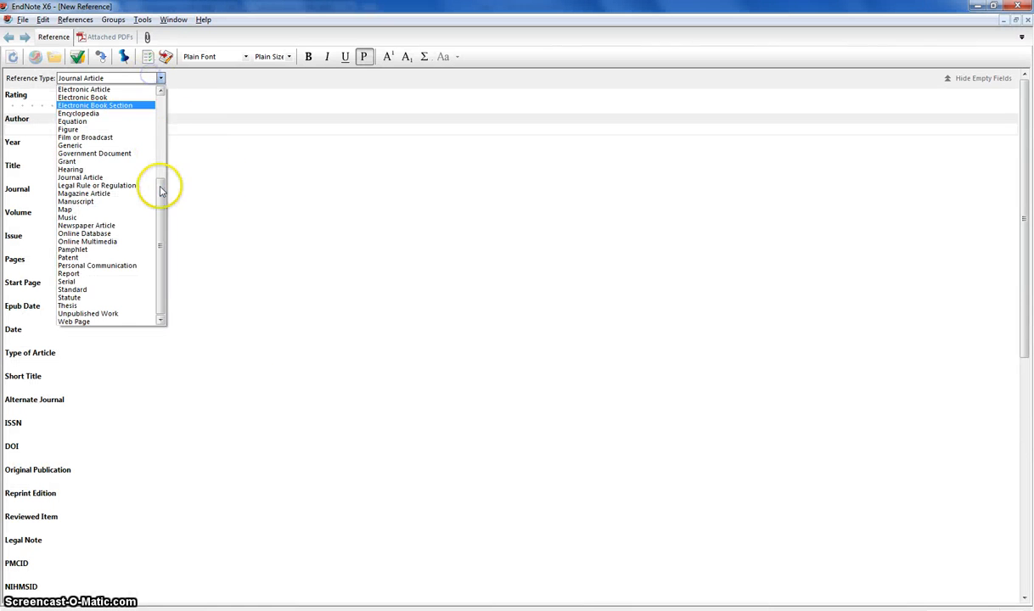
Step: Set the new reference's type to Web Page
scroll(up, 3)
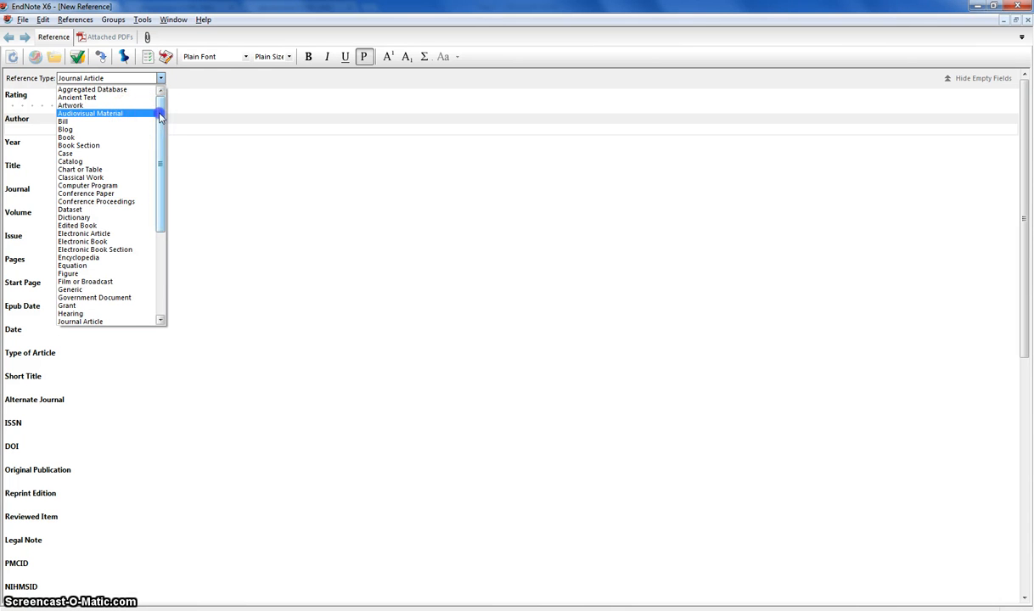
scroll(down, 3)
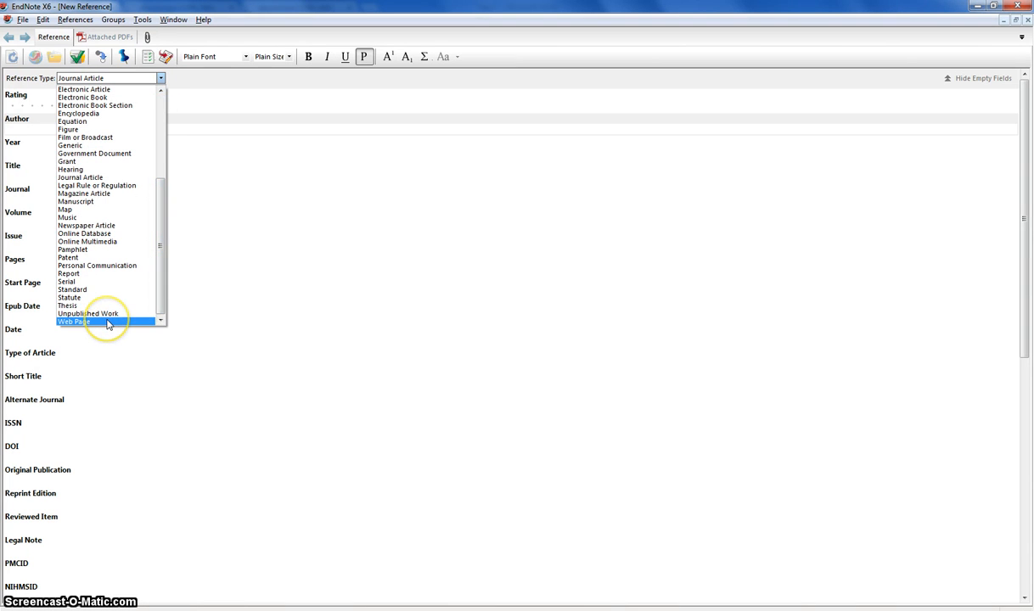
click(75, 323)
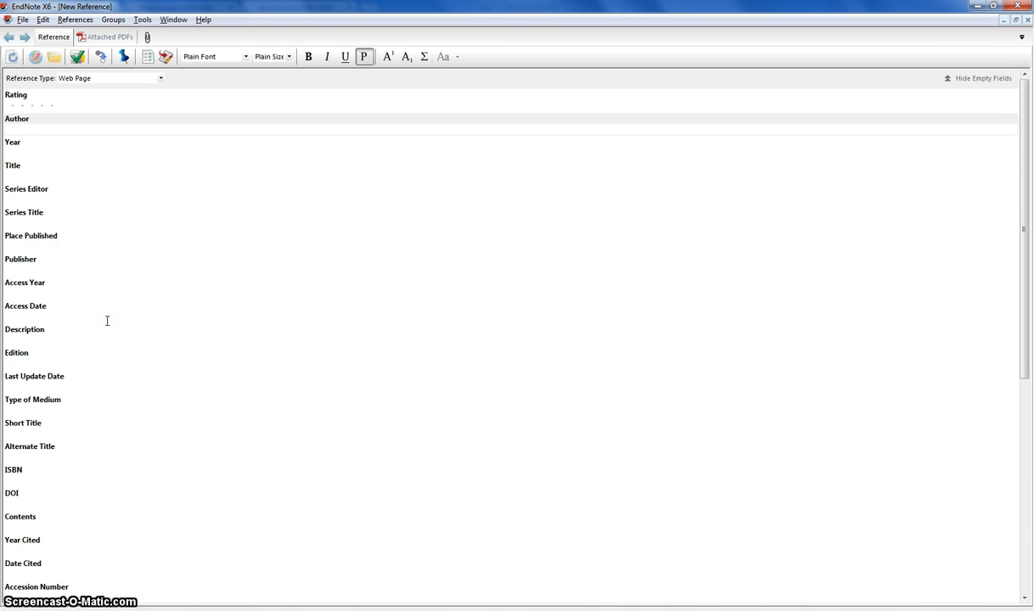
mouse_move(136, 102)
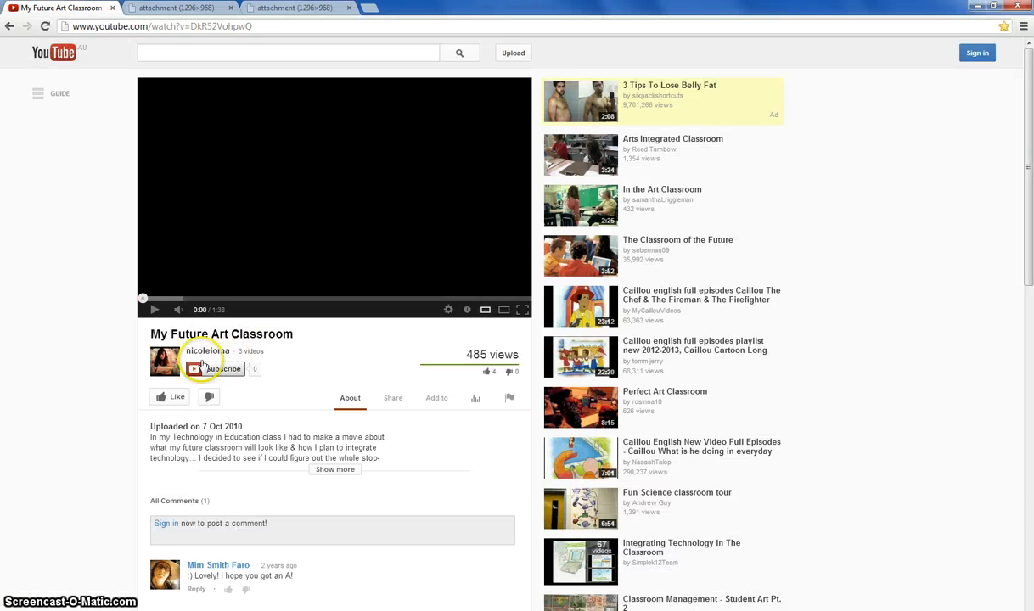
Step: Select the uploader's screen name on the YouTube video page
double_click(203, 349)
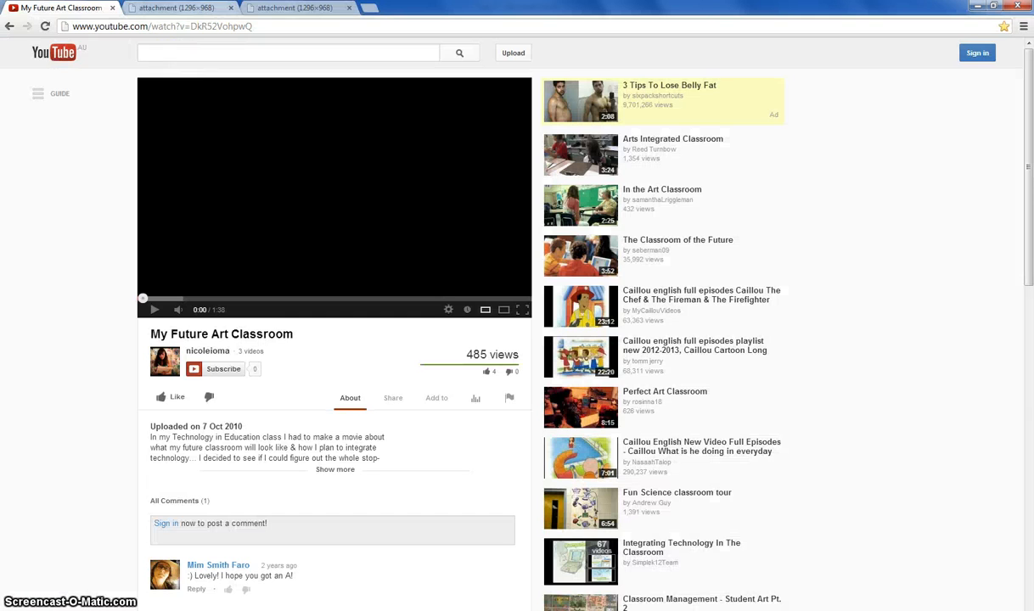
Step: Enter the year as 2010, October 7 after checking the APA YouTube guide
click(173, 7)
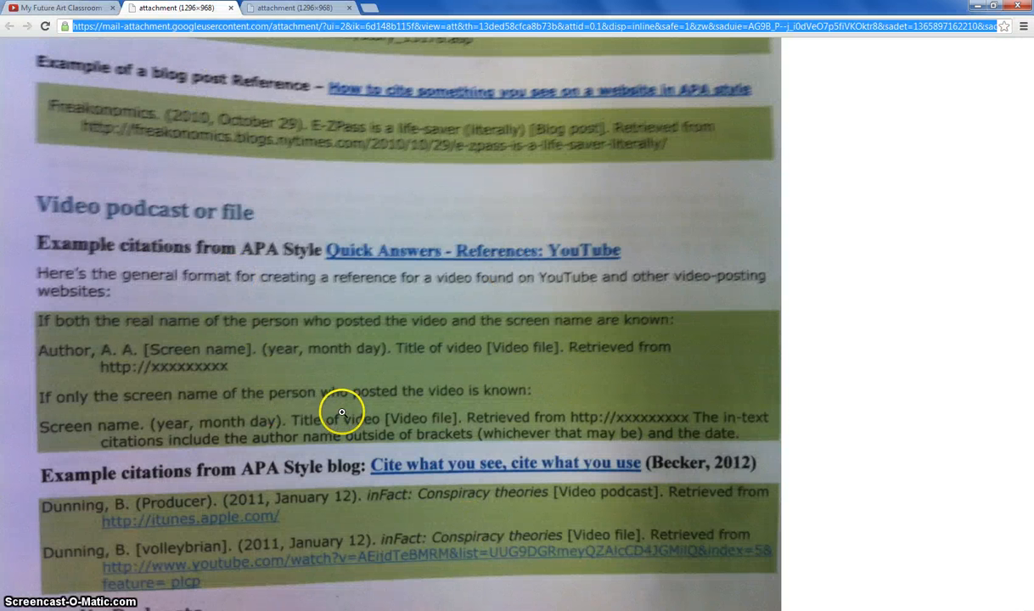
mouse_move(445, 435)
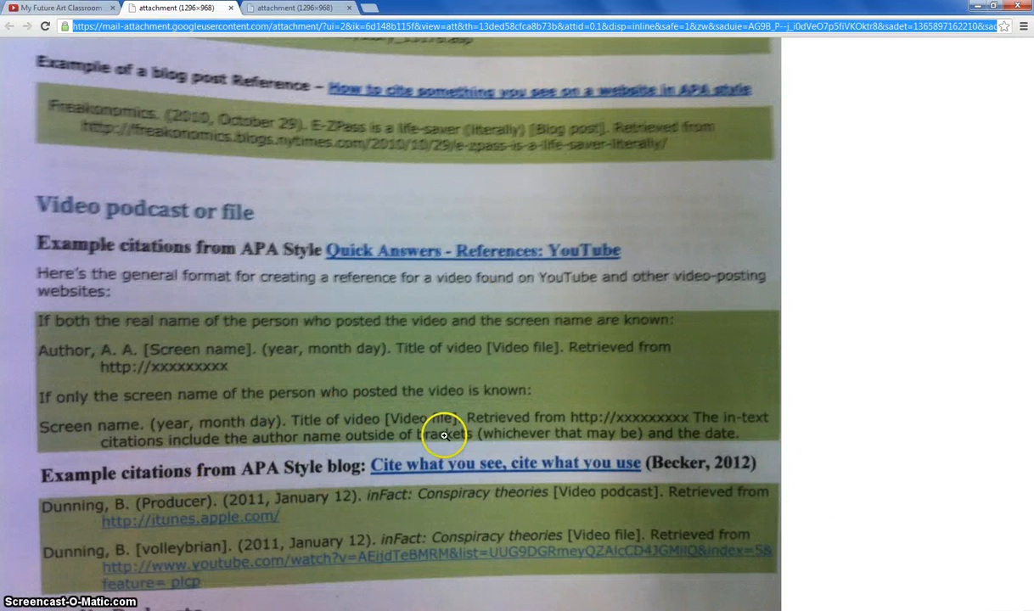
mouse_move(254, 351)
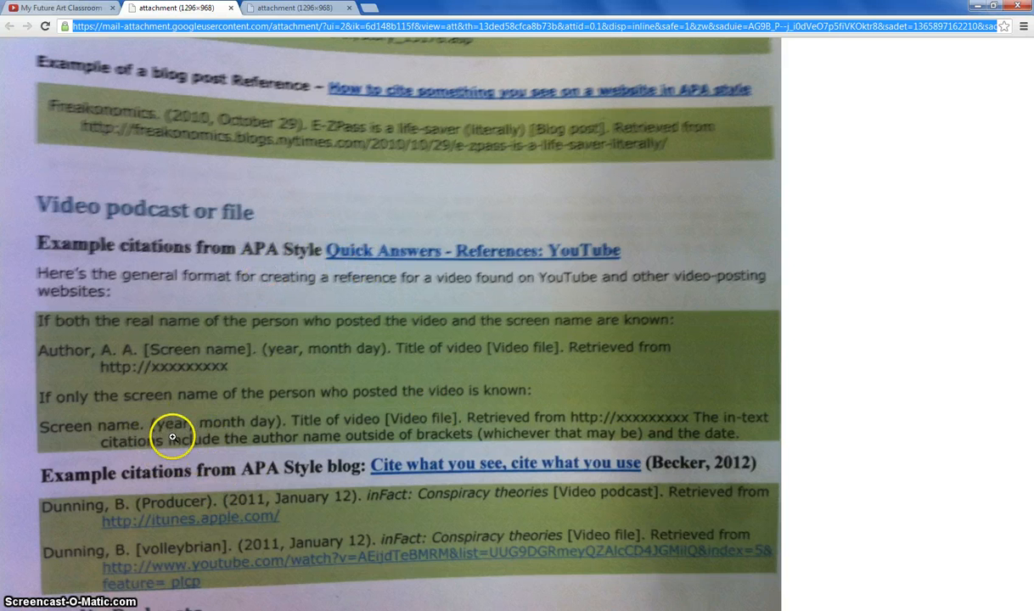
mouse_move(229, 415)
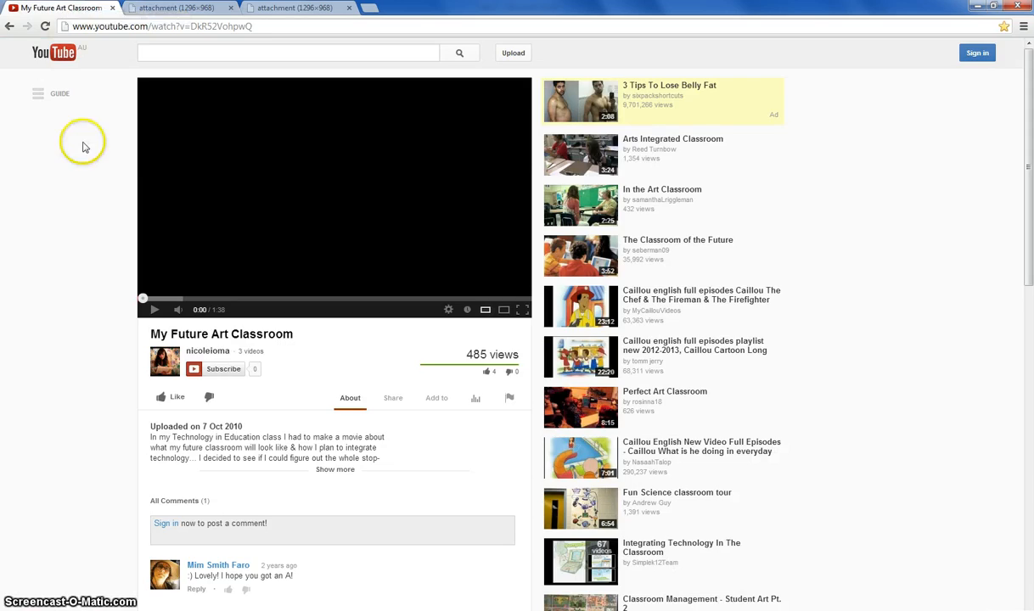
mouse_move(143, 433)
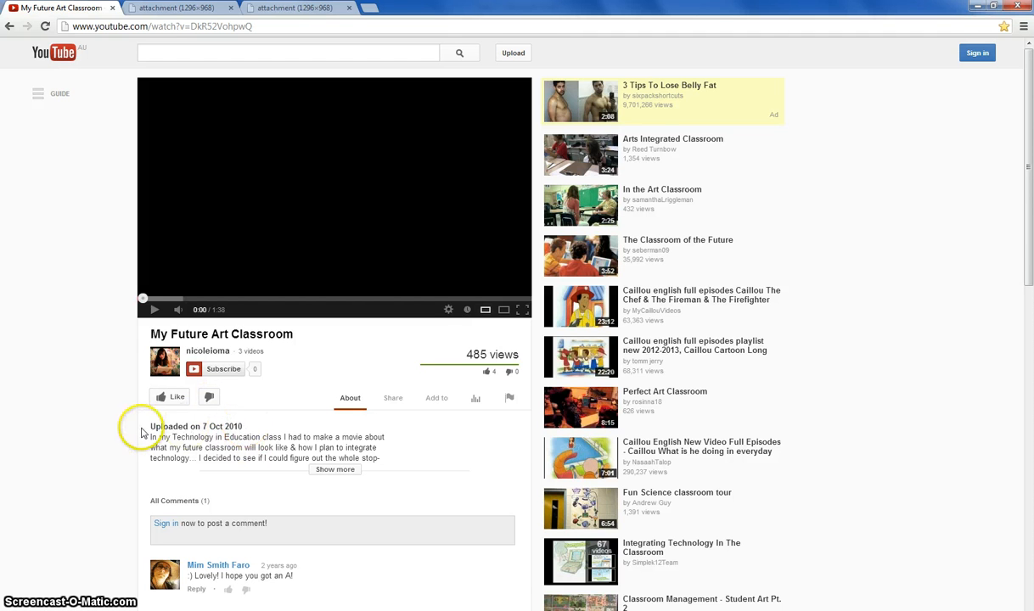
mouse_move(275, 462)
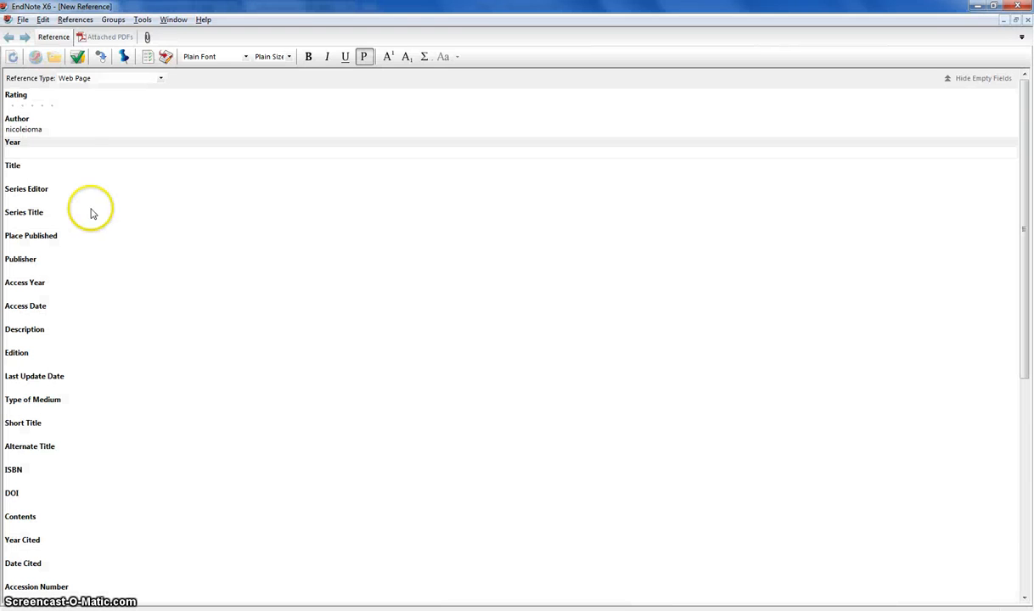
text(2010)
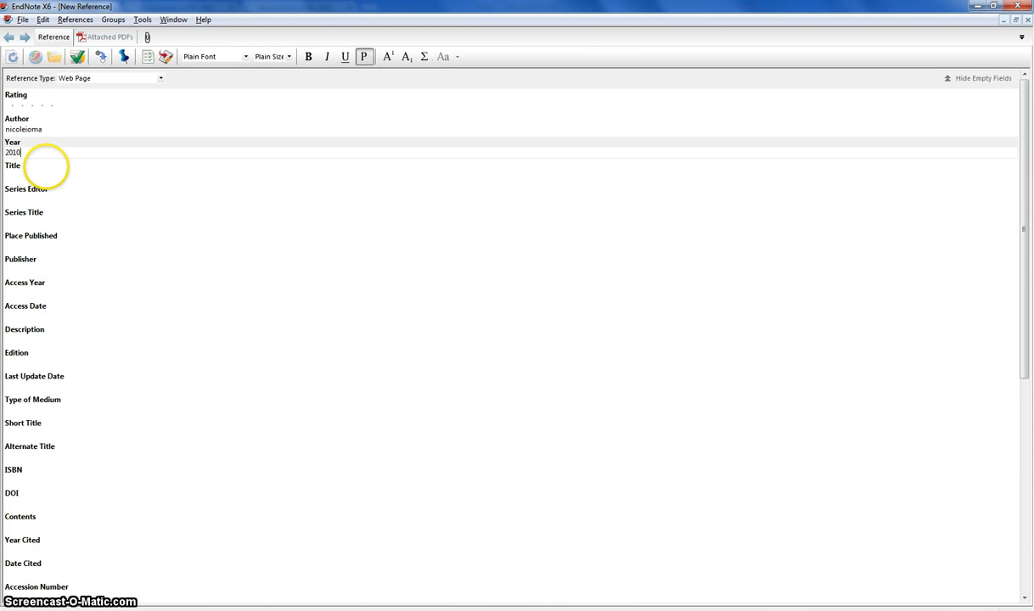
text(, Octo)
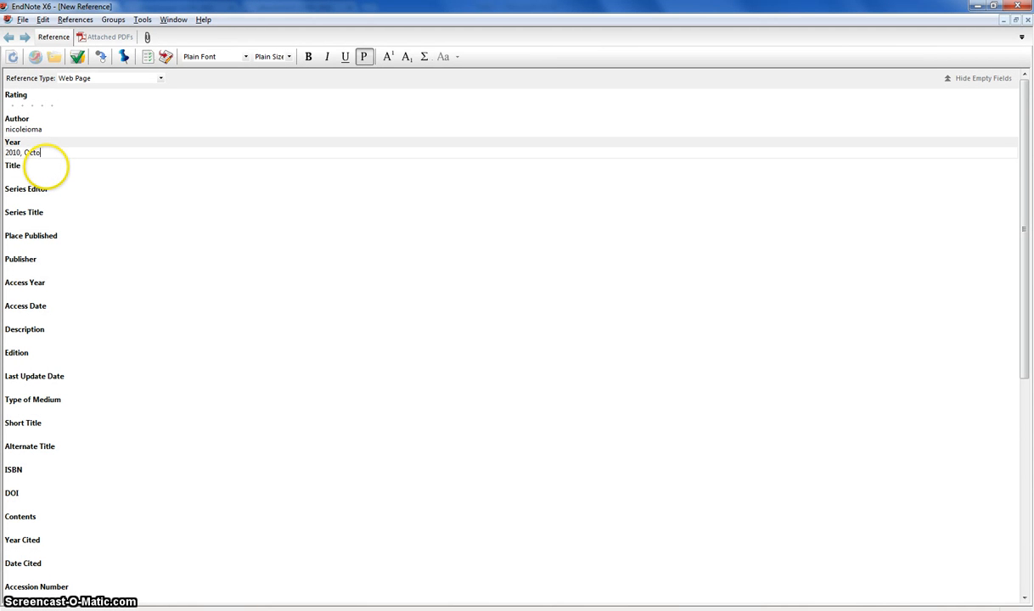
text(ber 7)
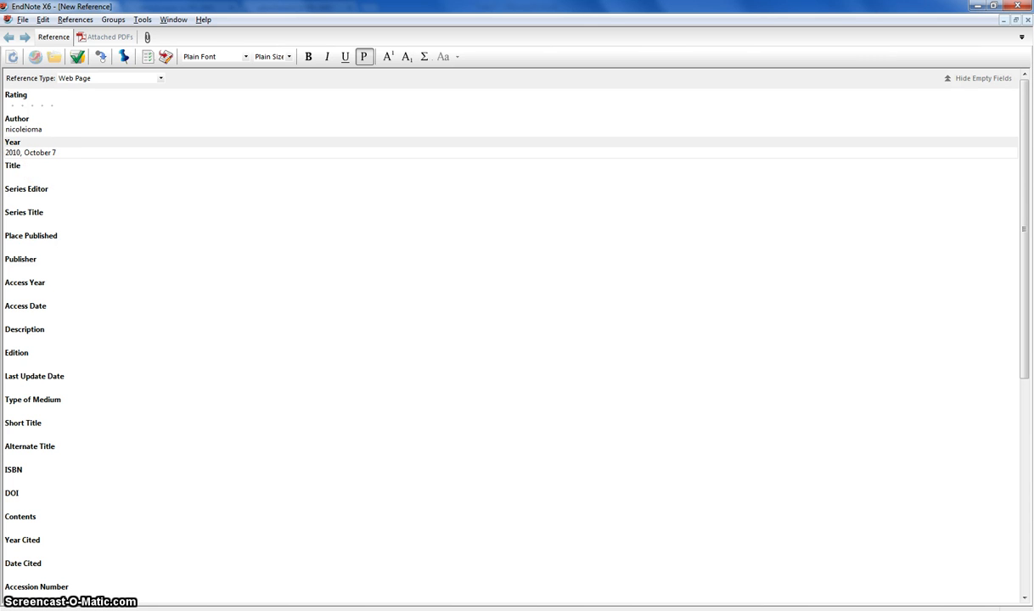
Step: Enter the title My Future Art Classroom [Video File] and YouTube as publisher
click(35, 178)
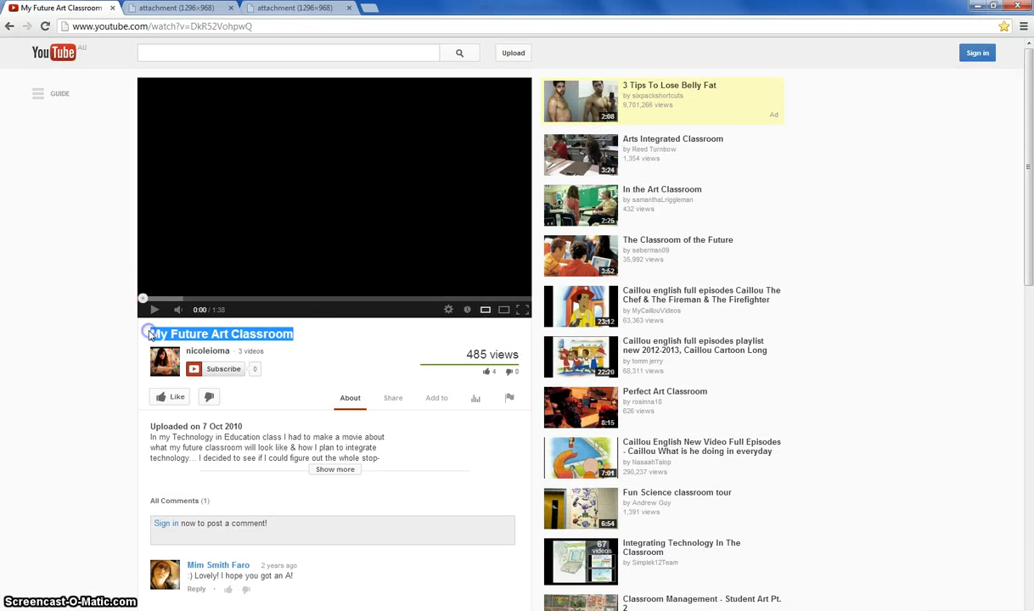
click(175, 7)
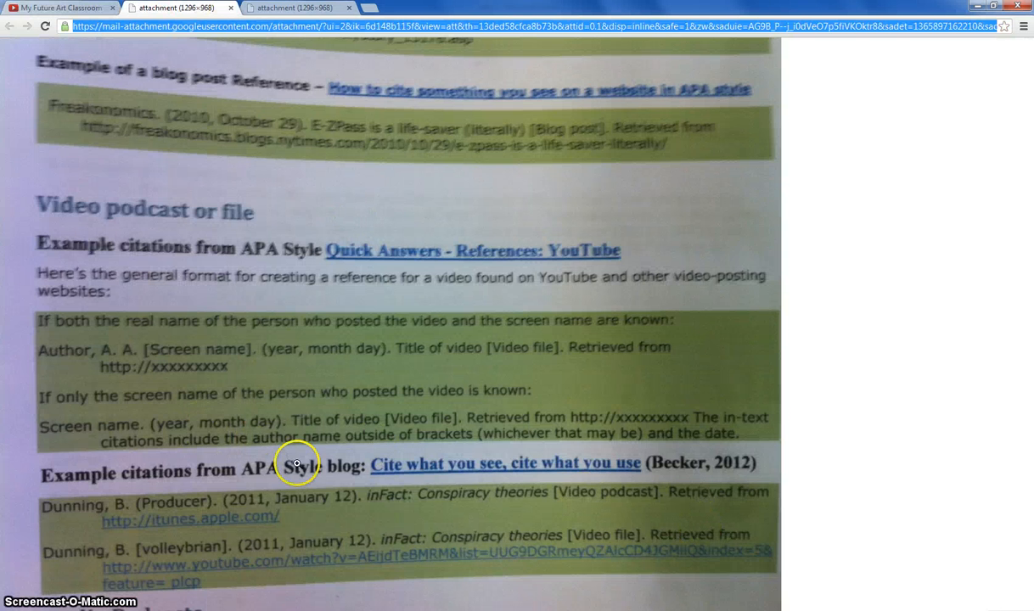
mouse_move(754, 448)
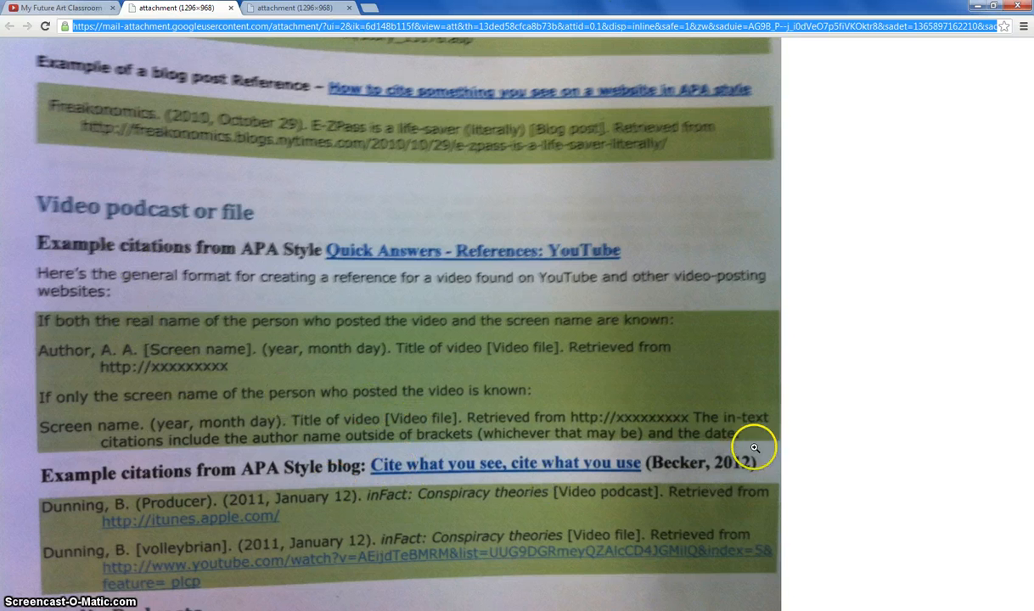
mouse_move(310, 434)
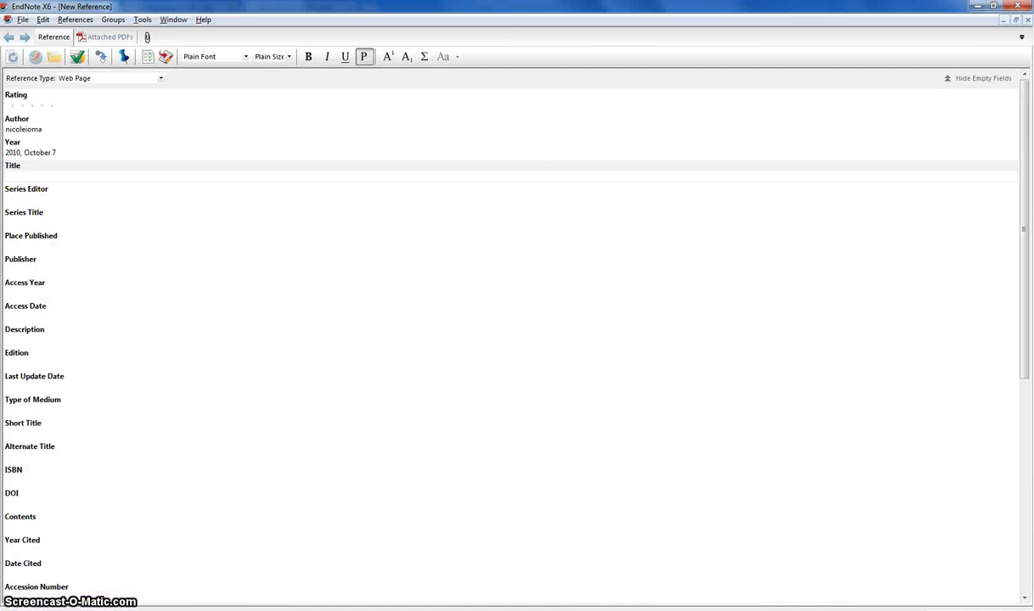
text(My Future Art Classroom)
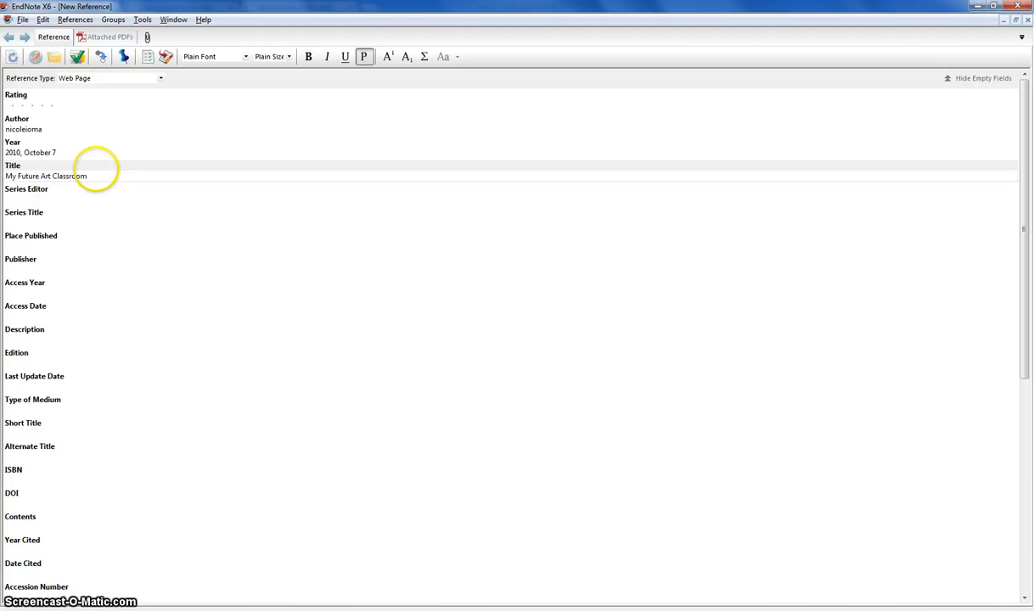
text([)
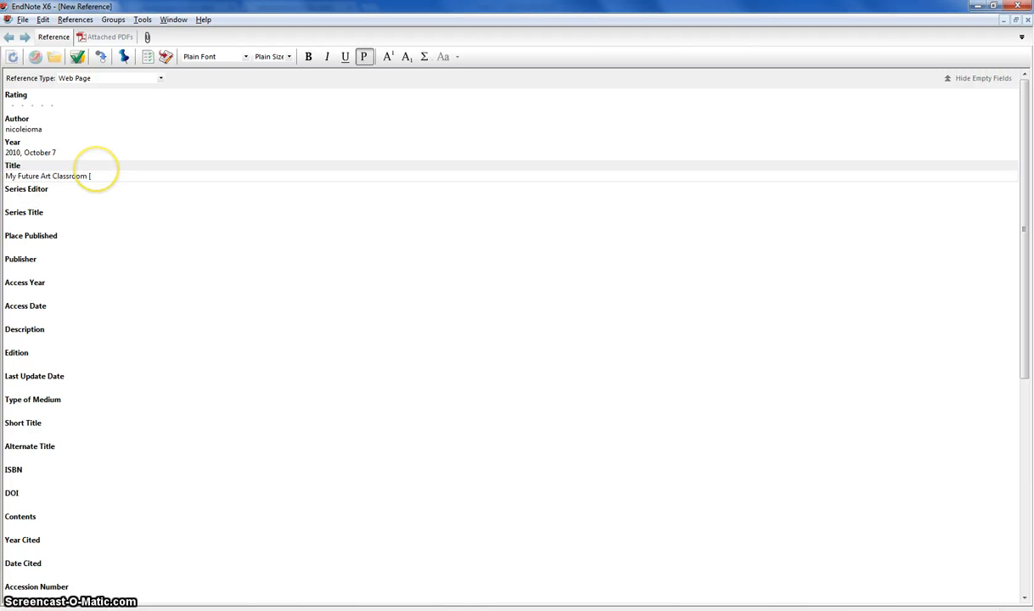
text(Video File)
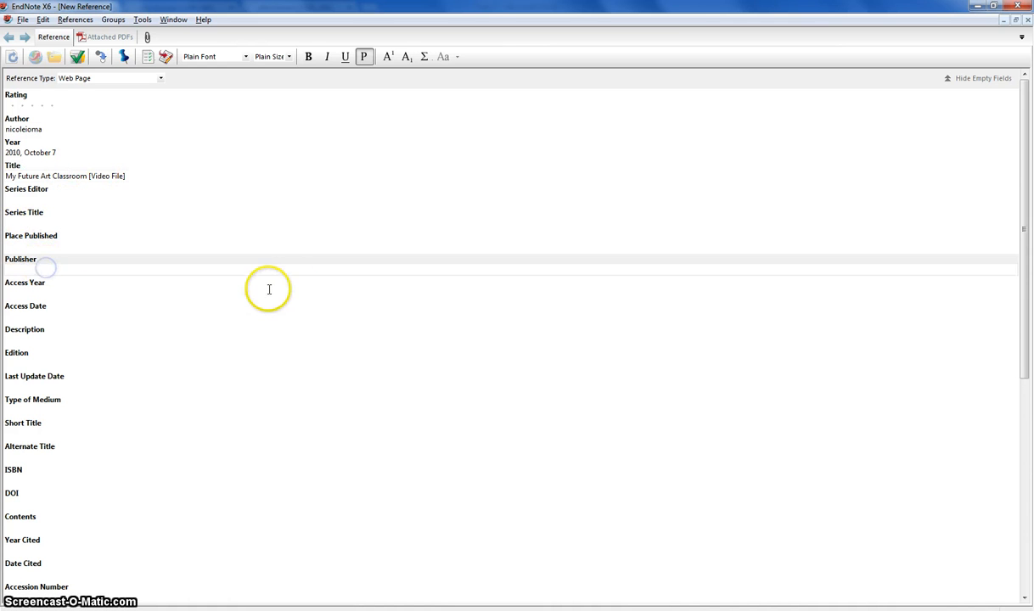
text(You)
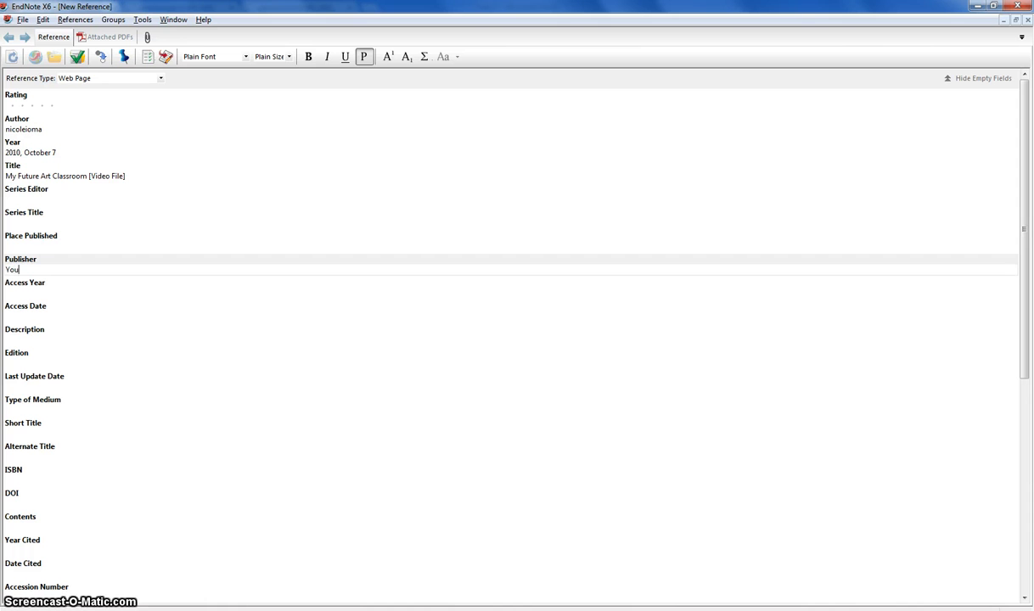
text(Tube)
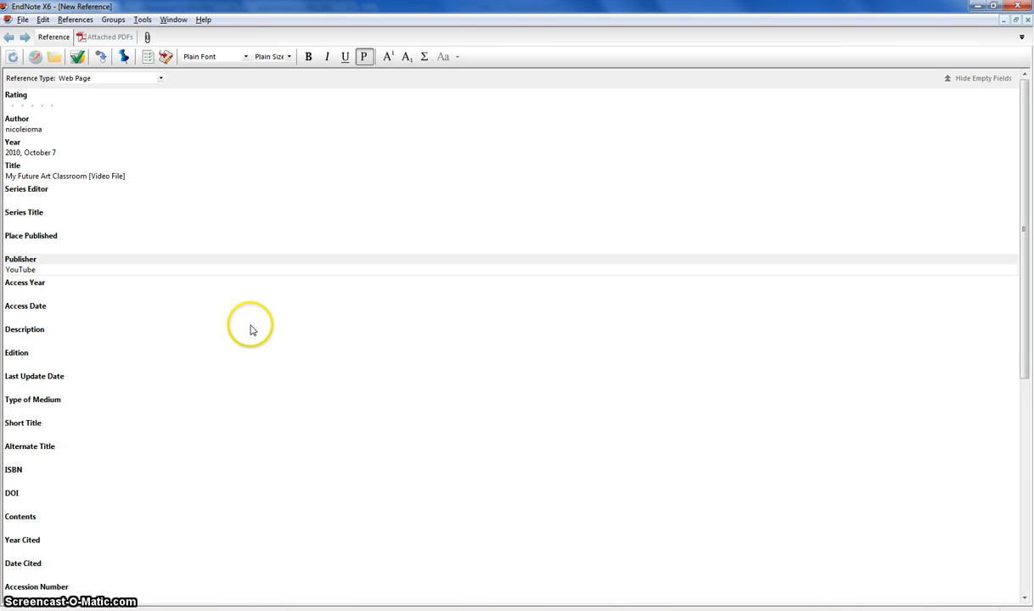
mouse_move(98, 315)
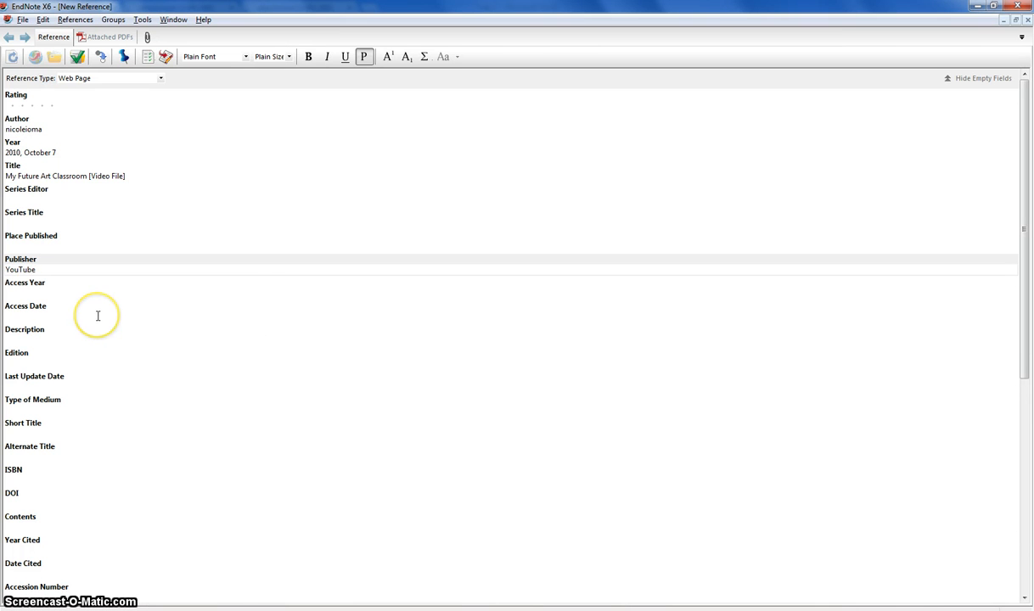
mouse_move(98, 316)
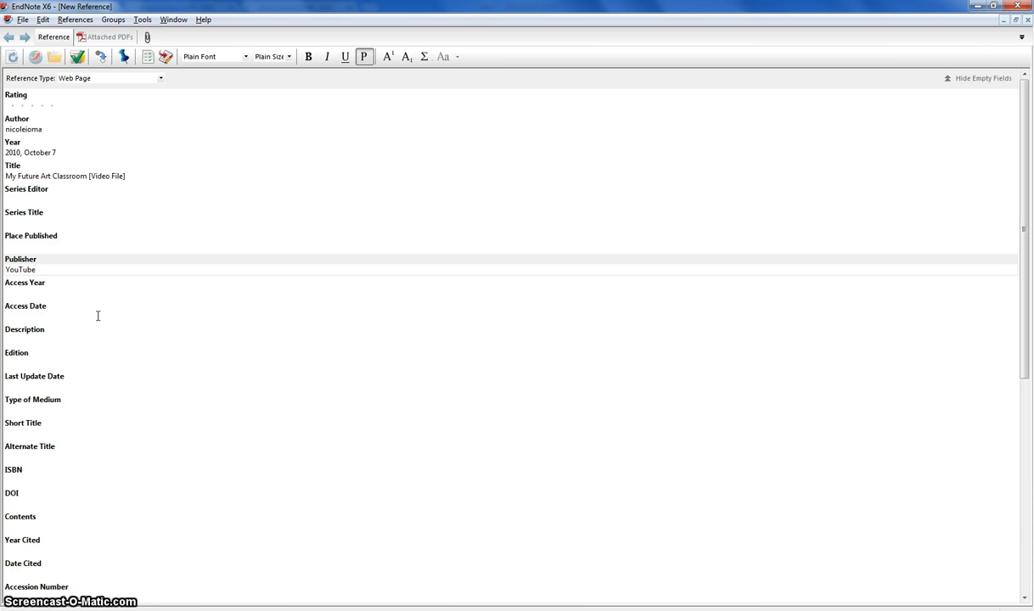
Step: Enter the access date 2013, April 14
click(126, 318)
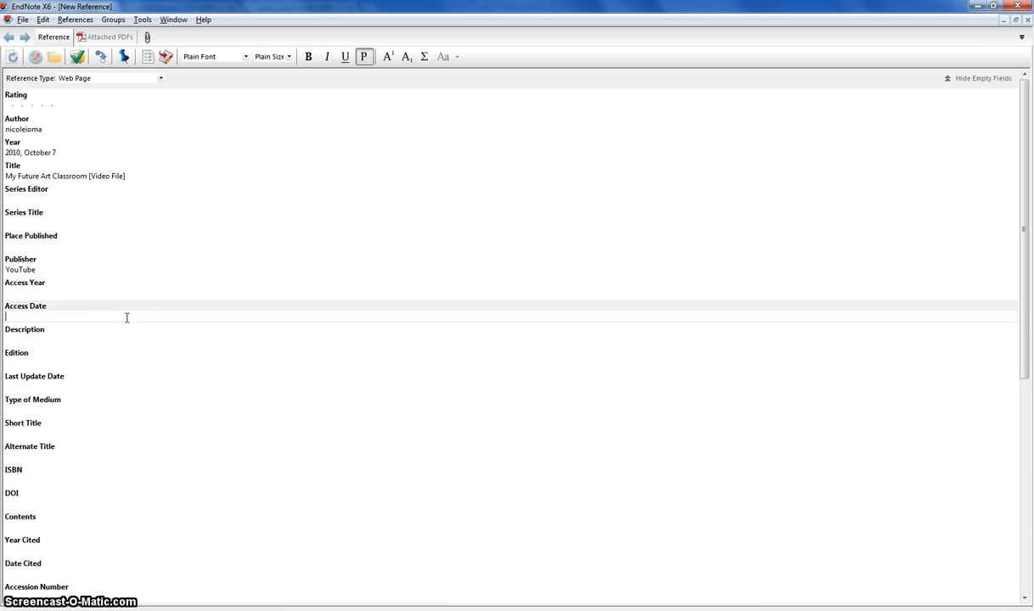
text(2013)
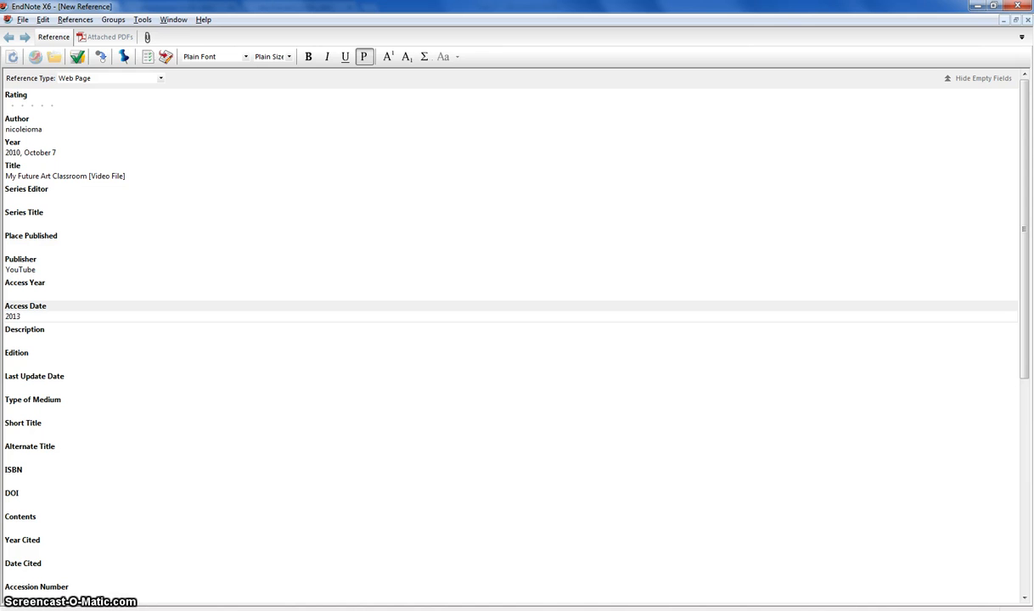
text(, April)
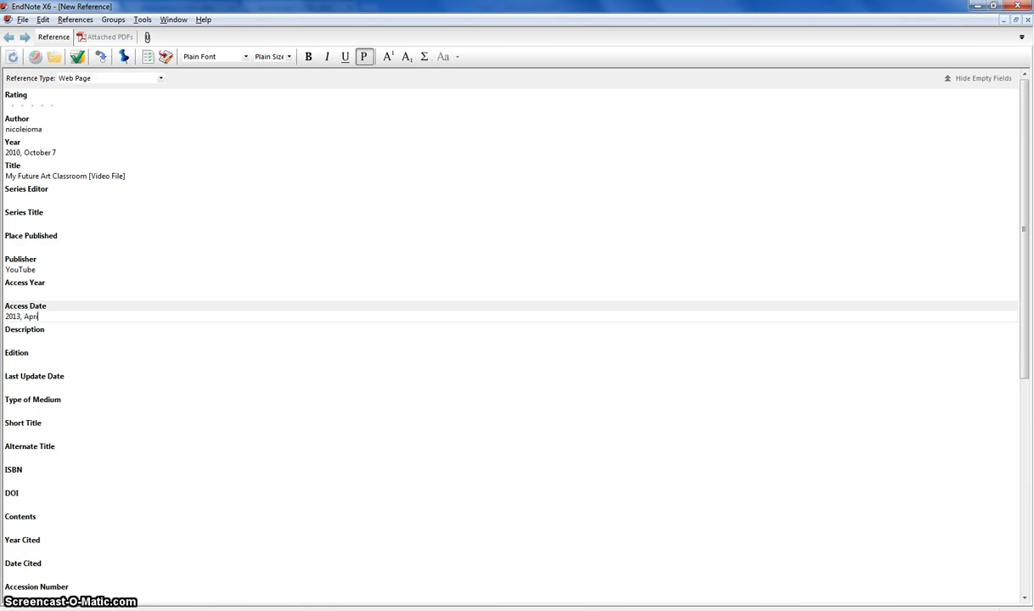
text(il 14)
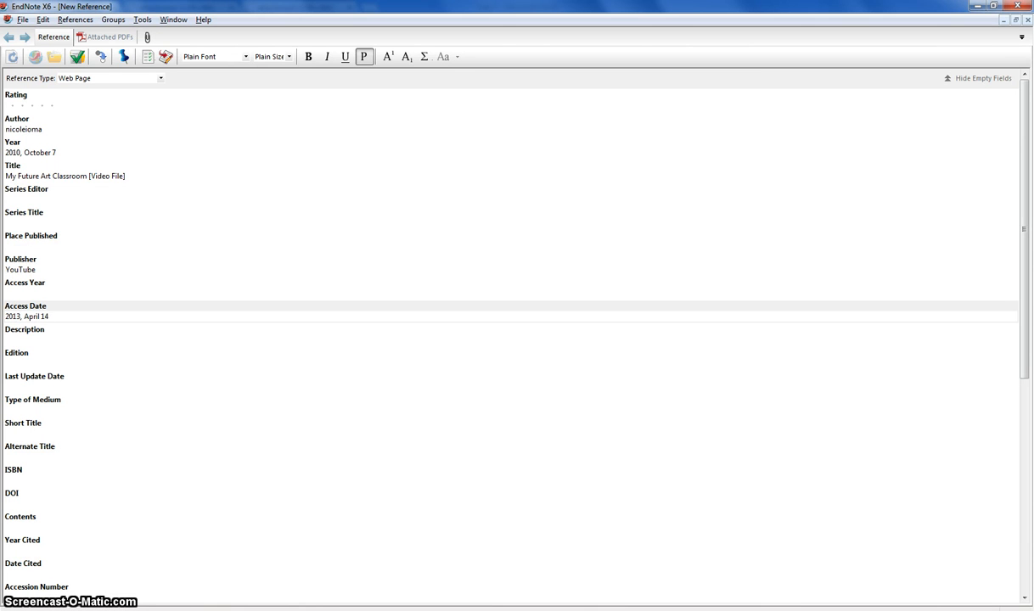
scroll(down, 3)
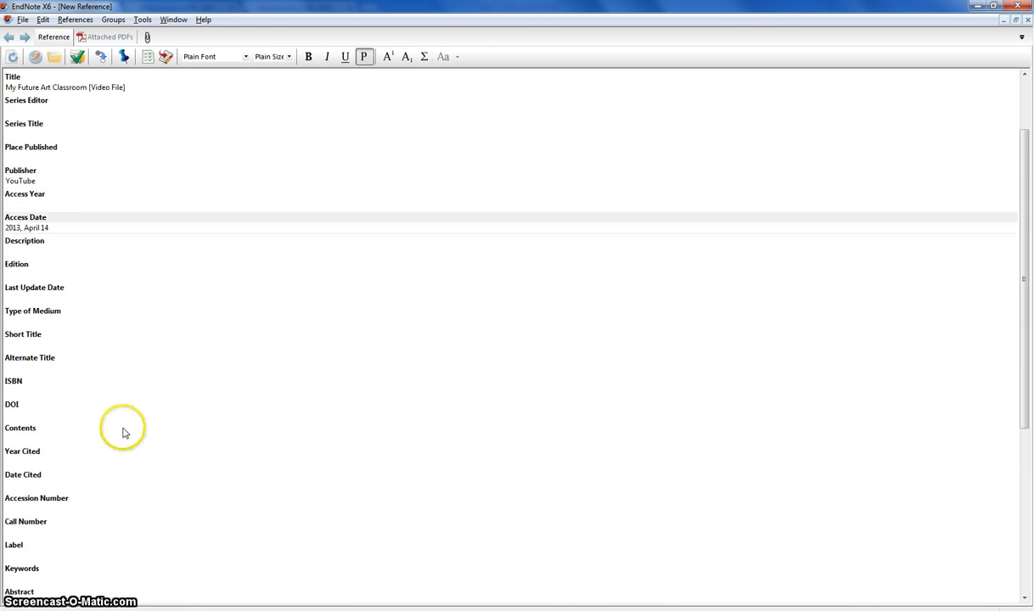
Step: Scroll down to the Keywords field for Technology Art Classroom Literacy School
scroll(down, 3)
text(Technology Art Classroom Literacy School)
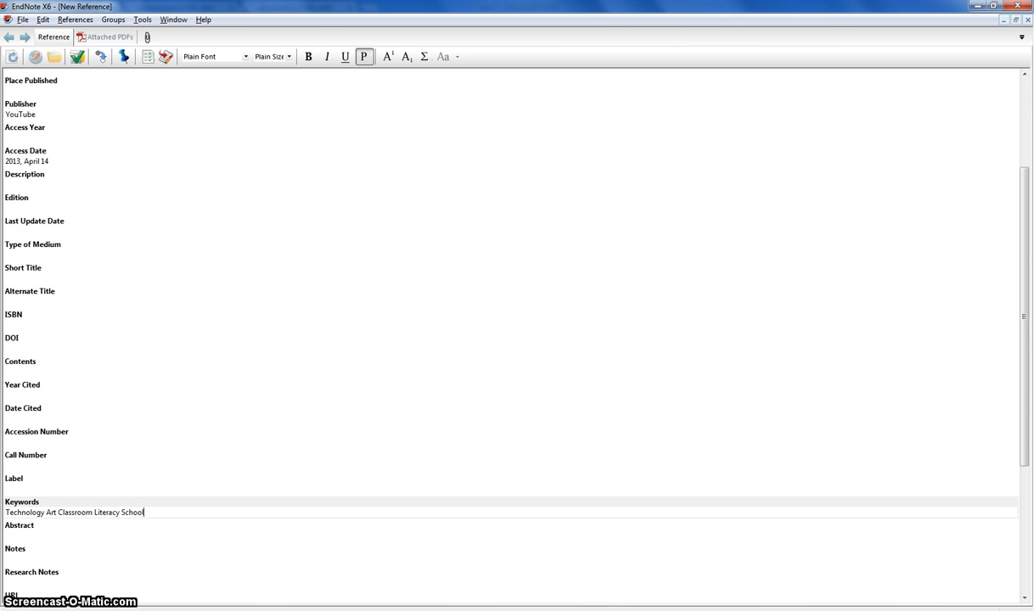
scroll(down, 3)
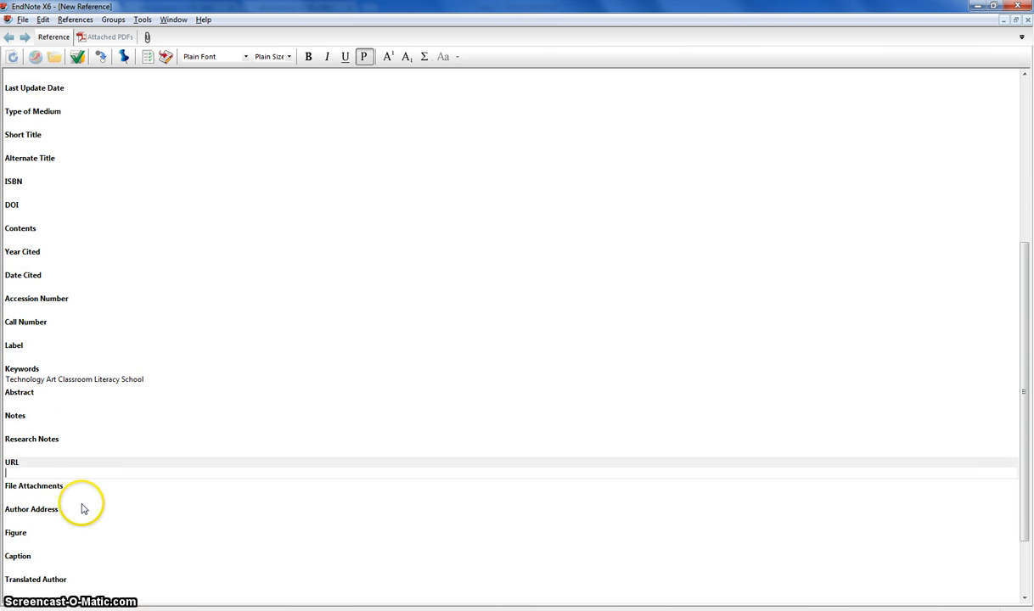
mouse_move(82, 498)
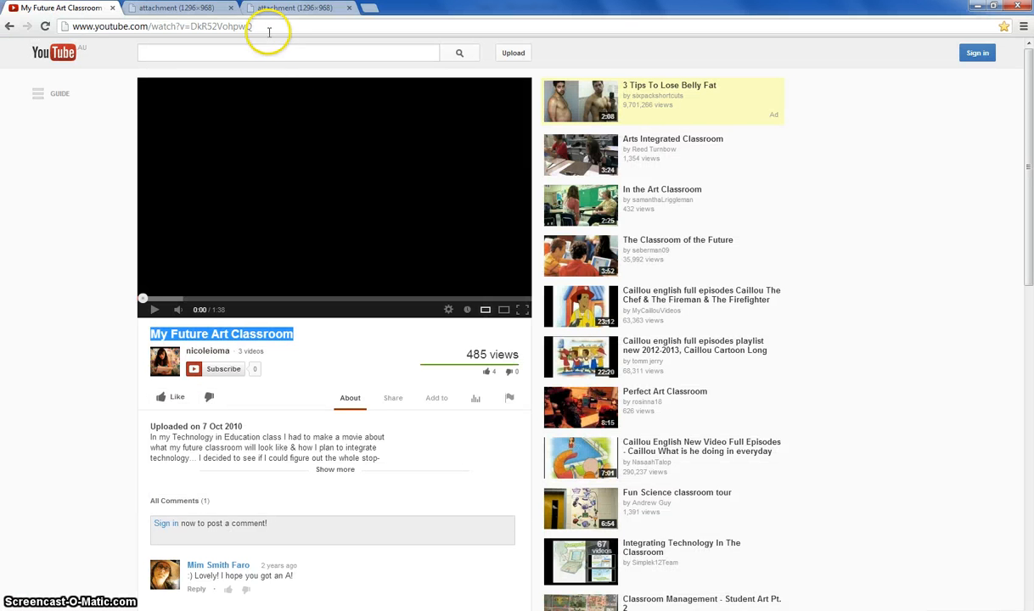
click(161, 27)
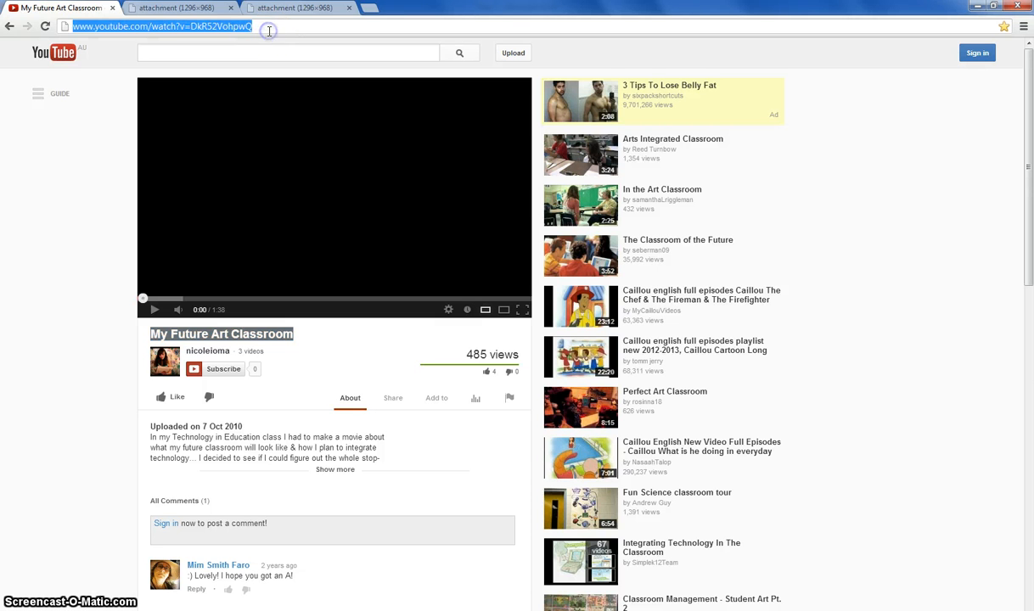
mouse_move(409, 21)
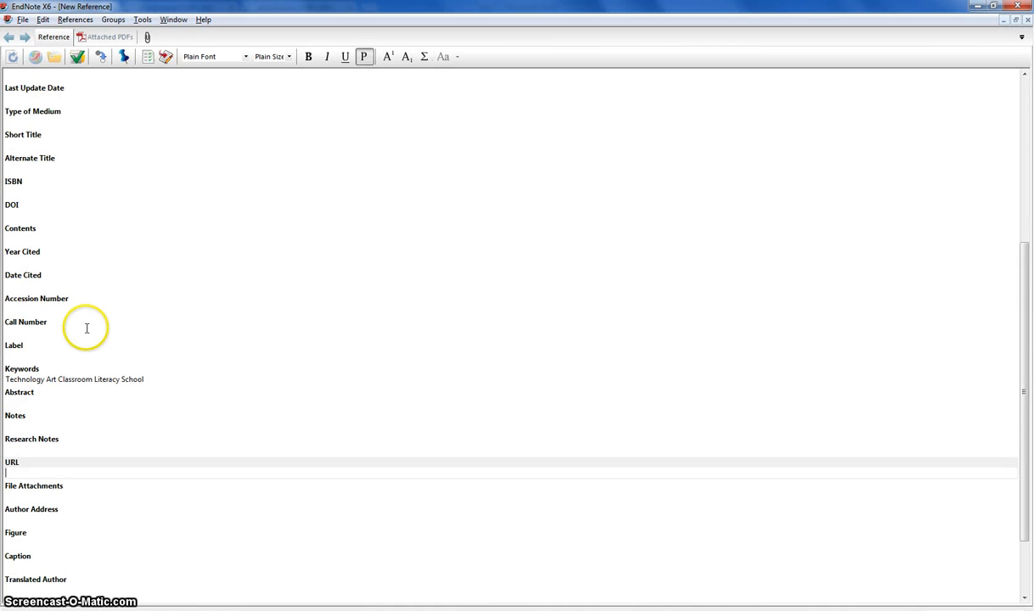
text(http://www.youtube.com/watch?v=DkR52VohpwQ)
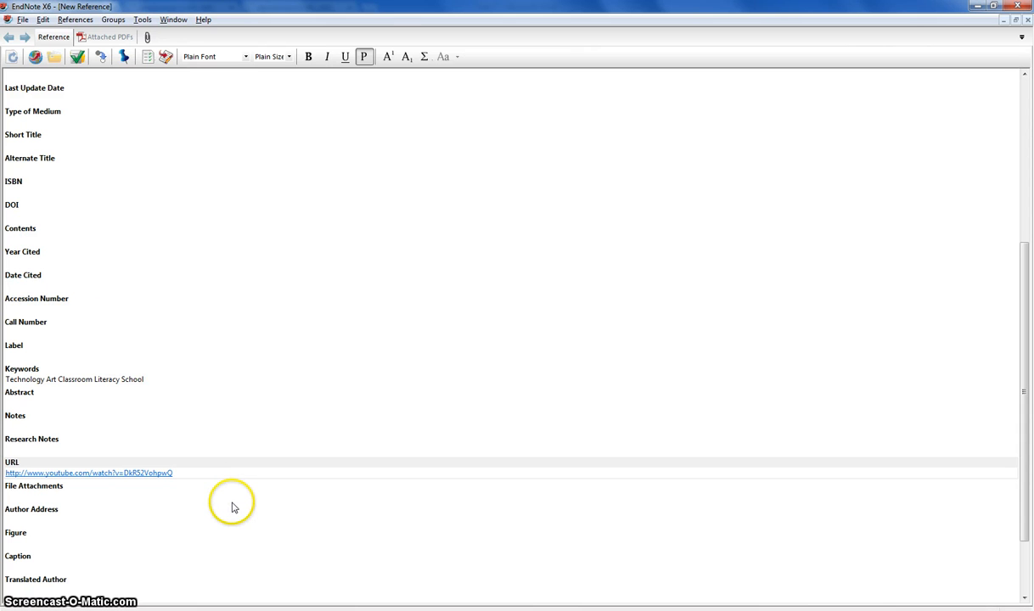
scroll(up, 3)
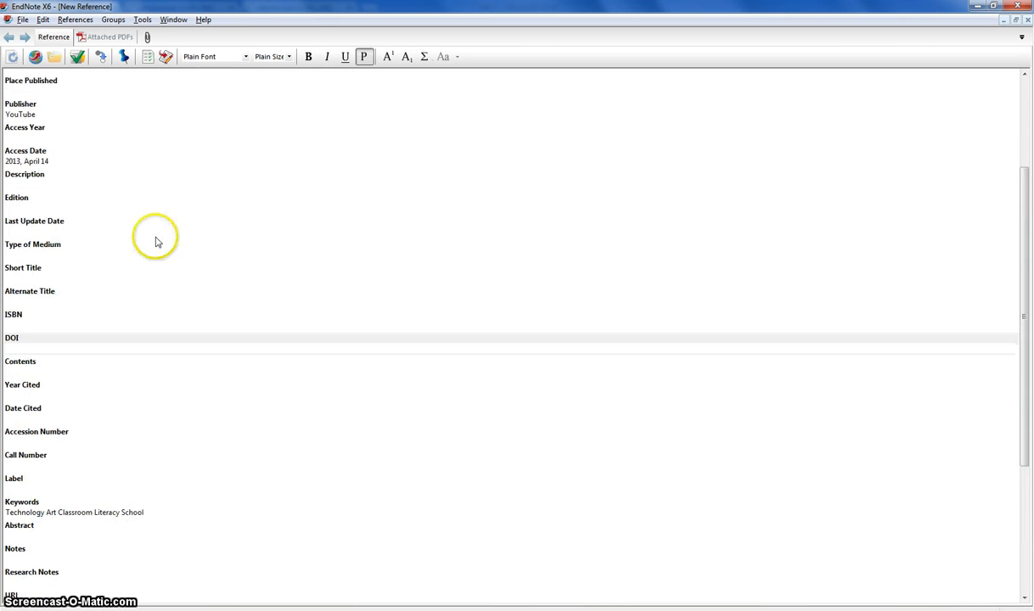
scroll(up, 3)
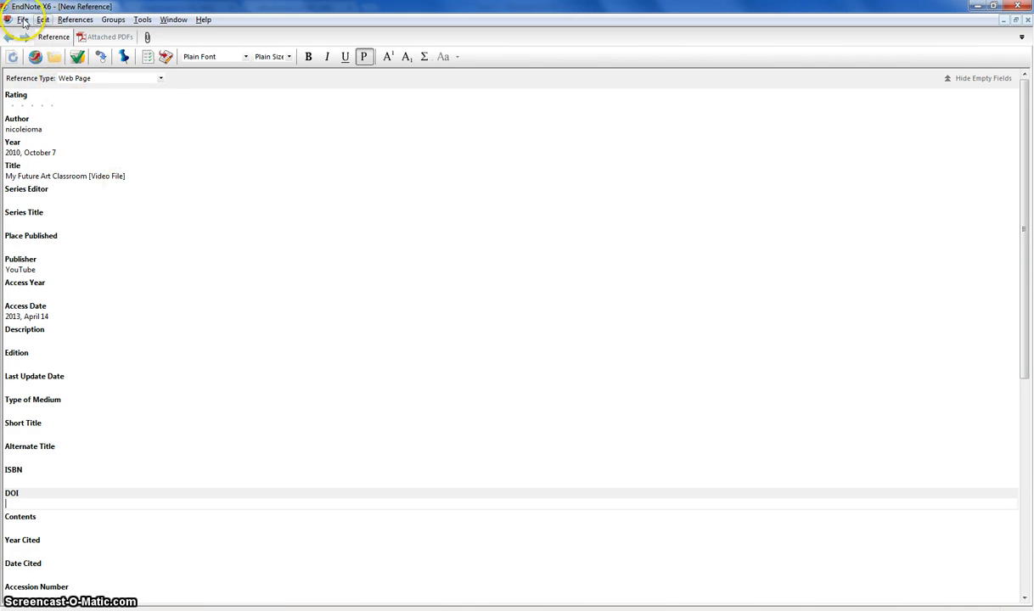
Step: Close the New Reference window, saving the video reference to the library
click(24, 19)
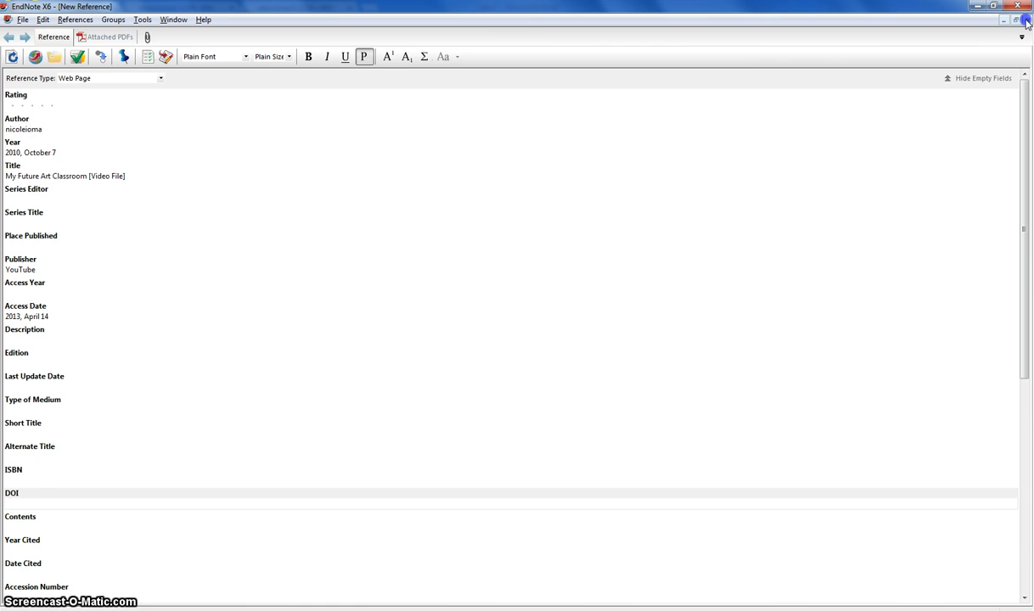
click(1025, 21)
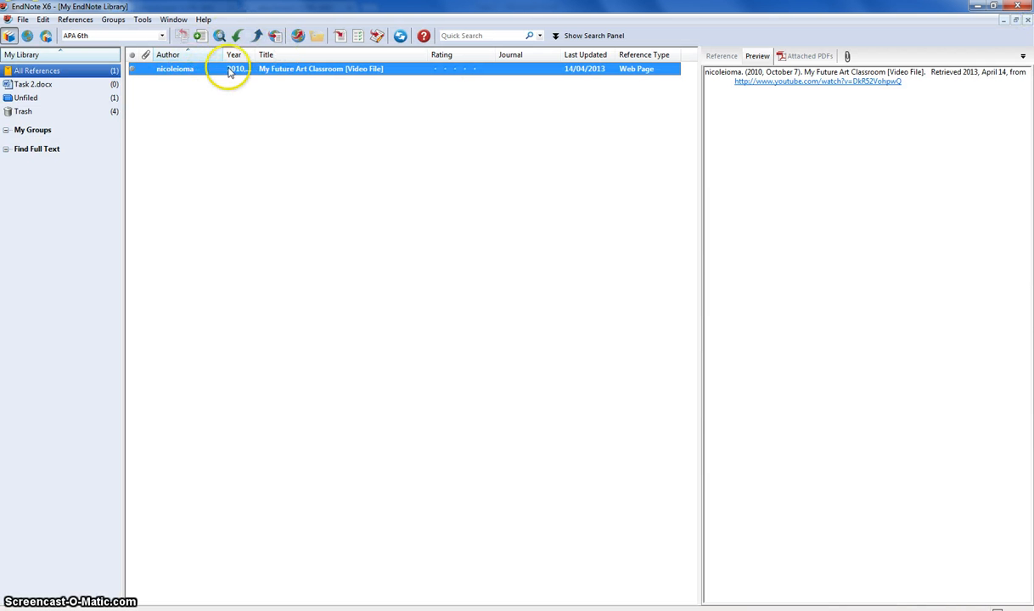
mouse_move(703, 210)
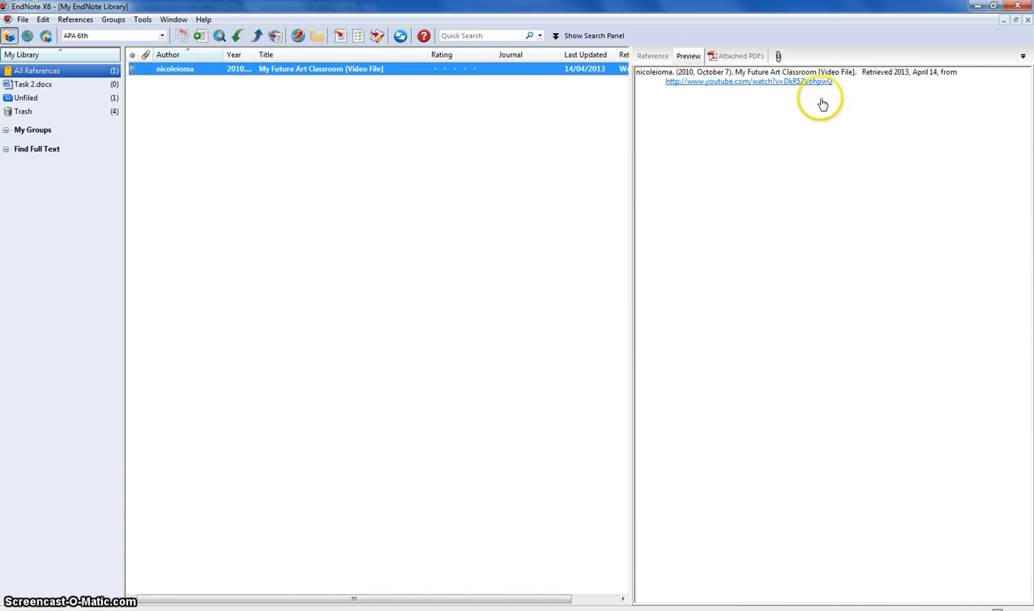
mouse_move(909, 82)
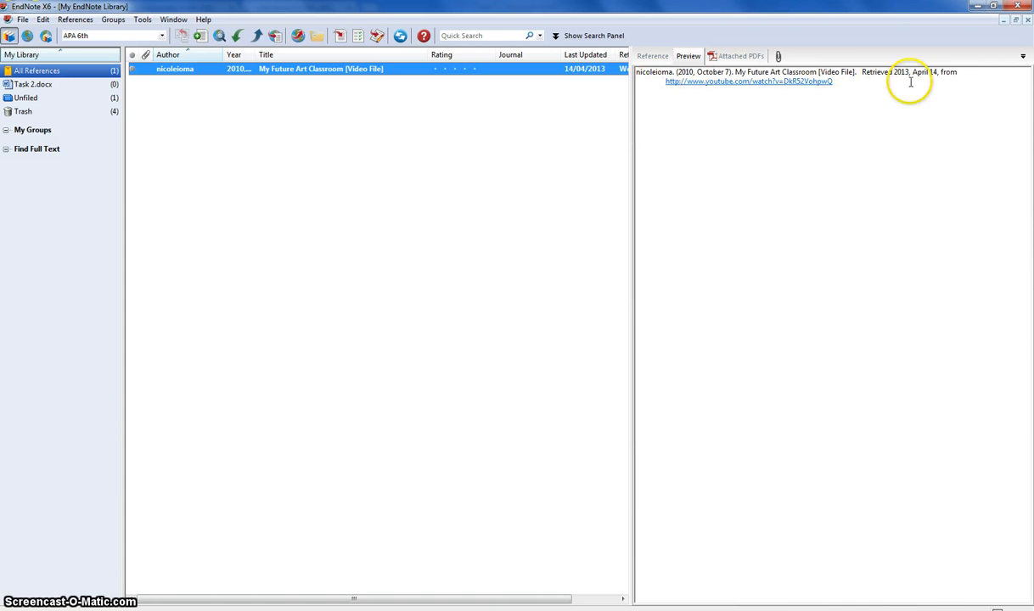
mouse_move(513, 163)
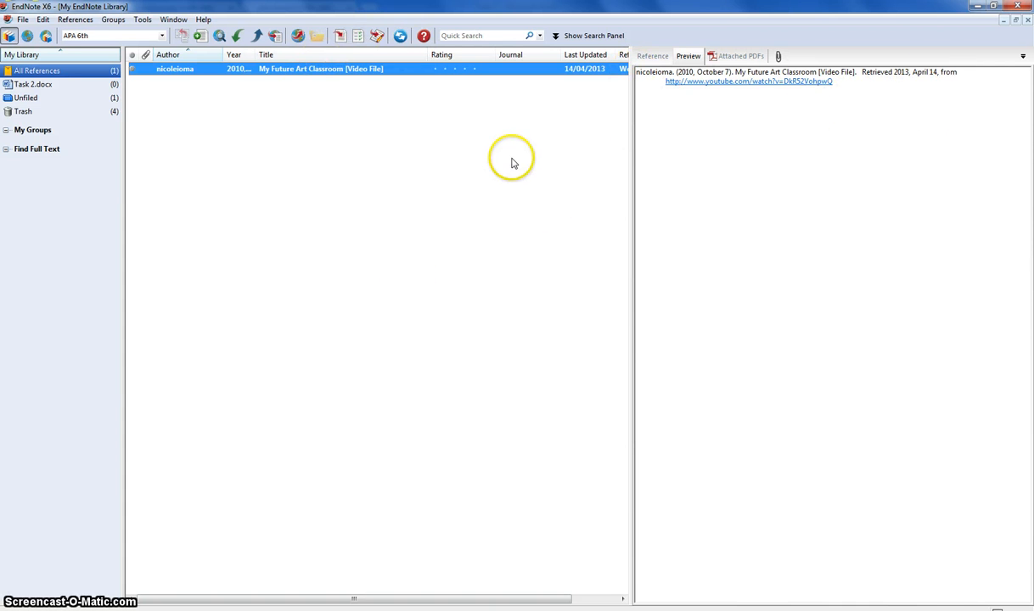
mouse_move(391, 207)
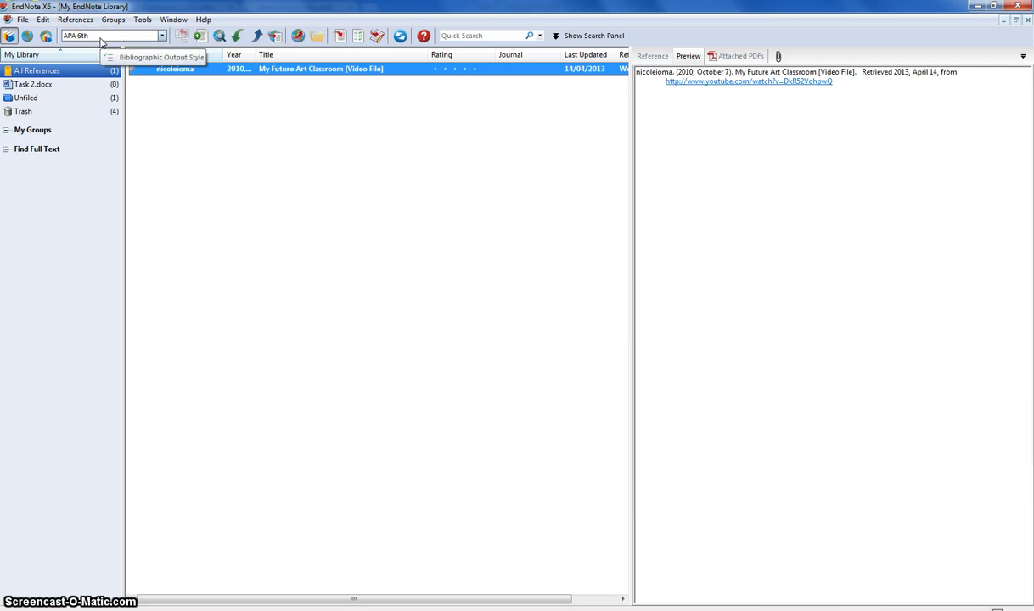
click(161, 36)
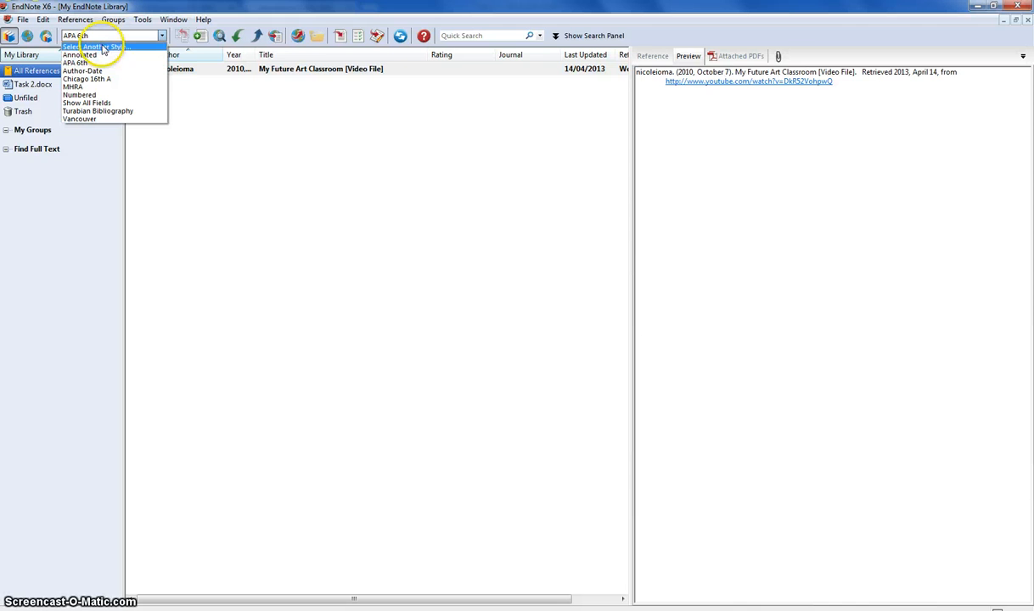
mouse_move(82, 71)
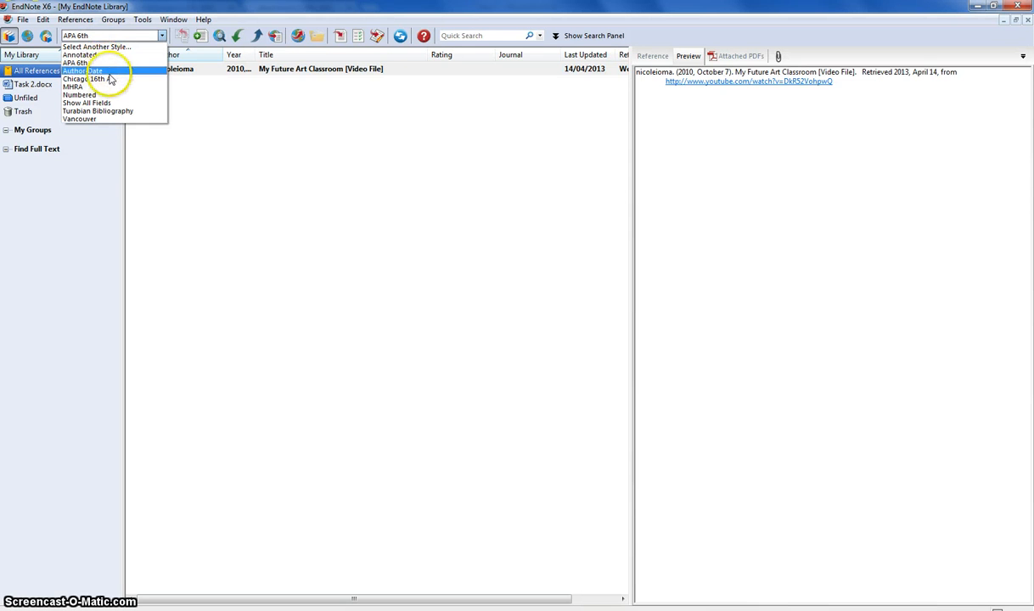
click(84, 79)
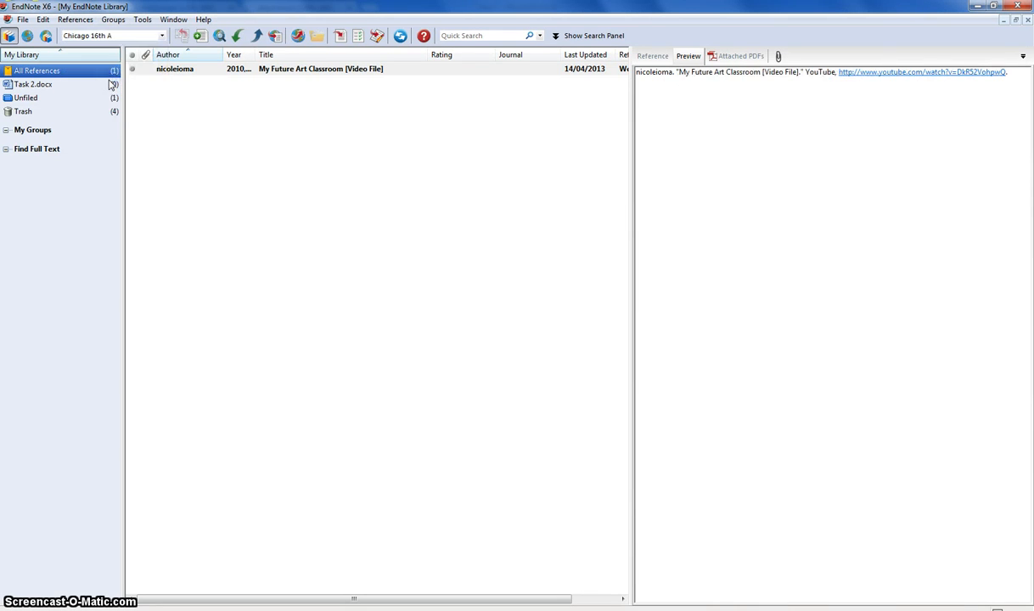
click(483, 70)
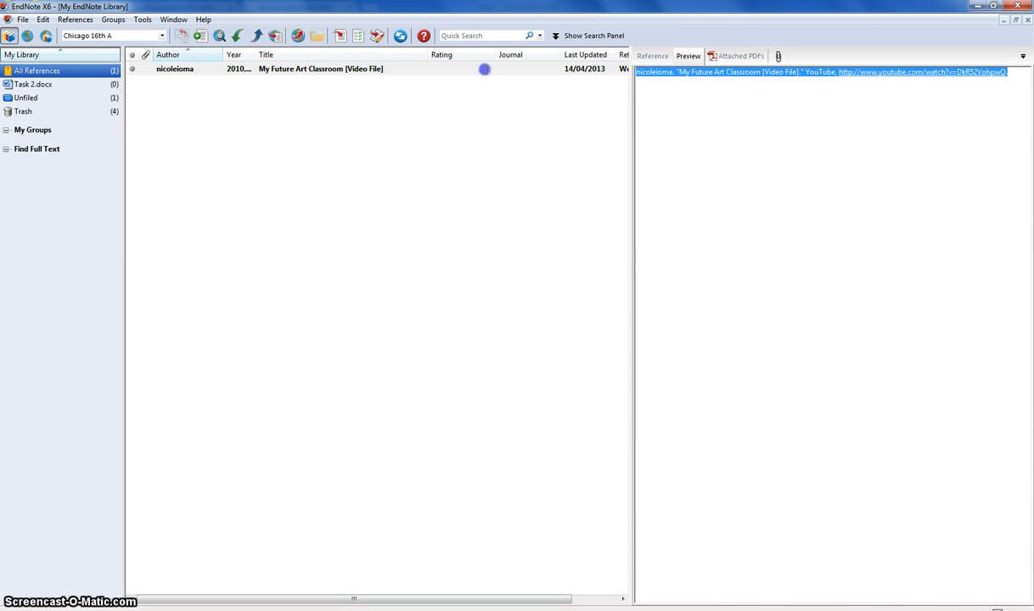
click(161, 34)
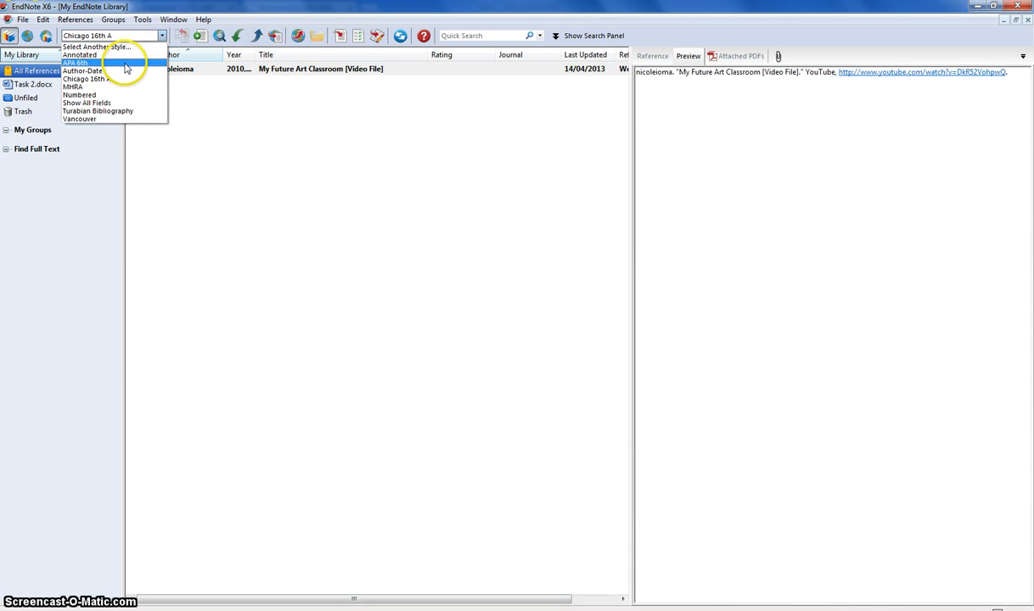
click(75, 63)
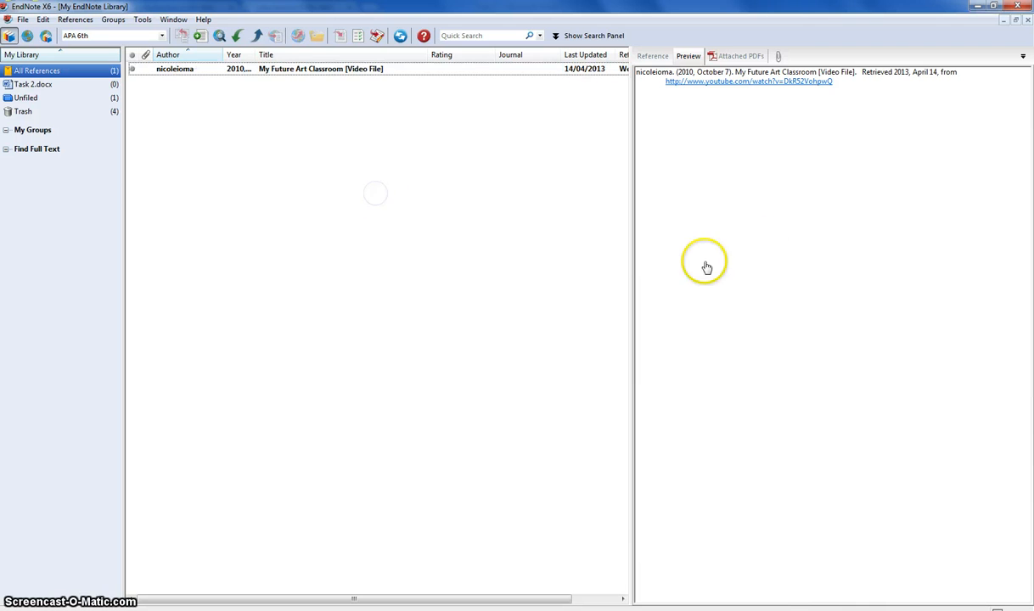
mouse_move(333, 211)
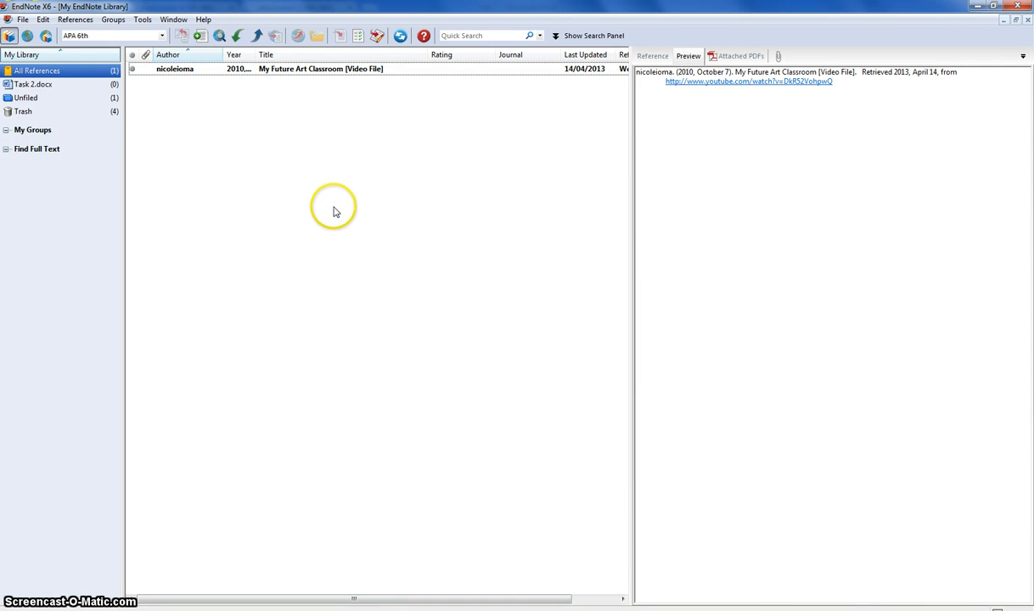
mouse_move(392, 468)
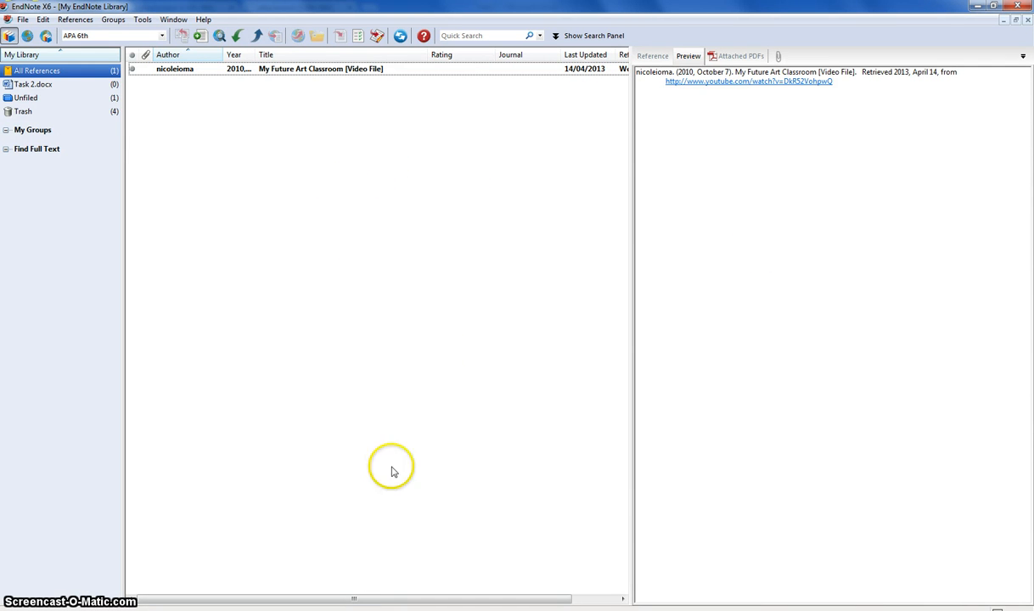
mouse_move(391, 467)
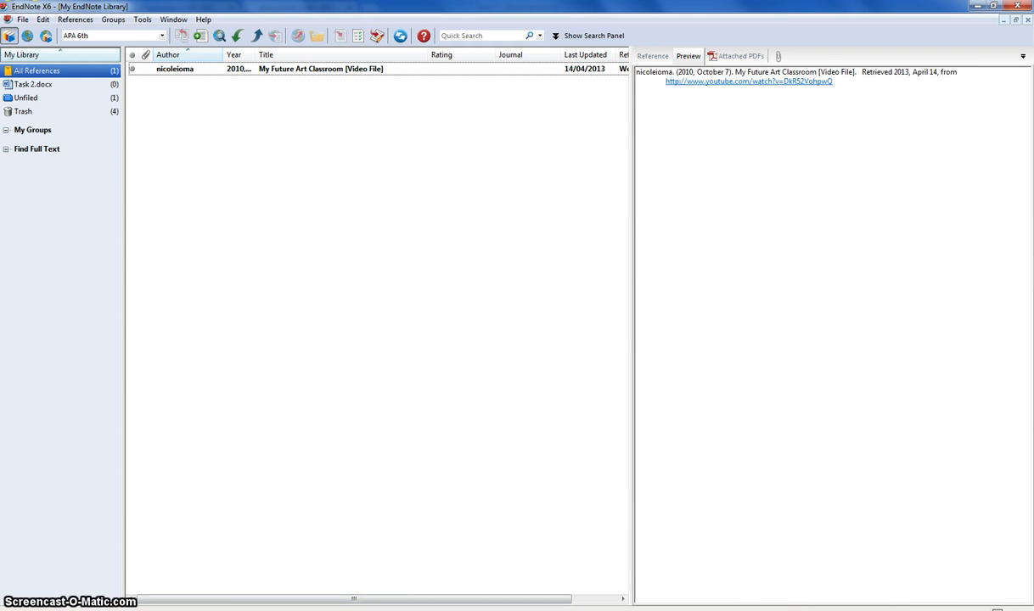
mouse_move(321, 601)
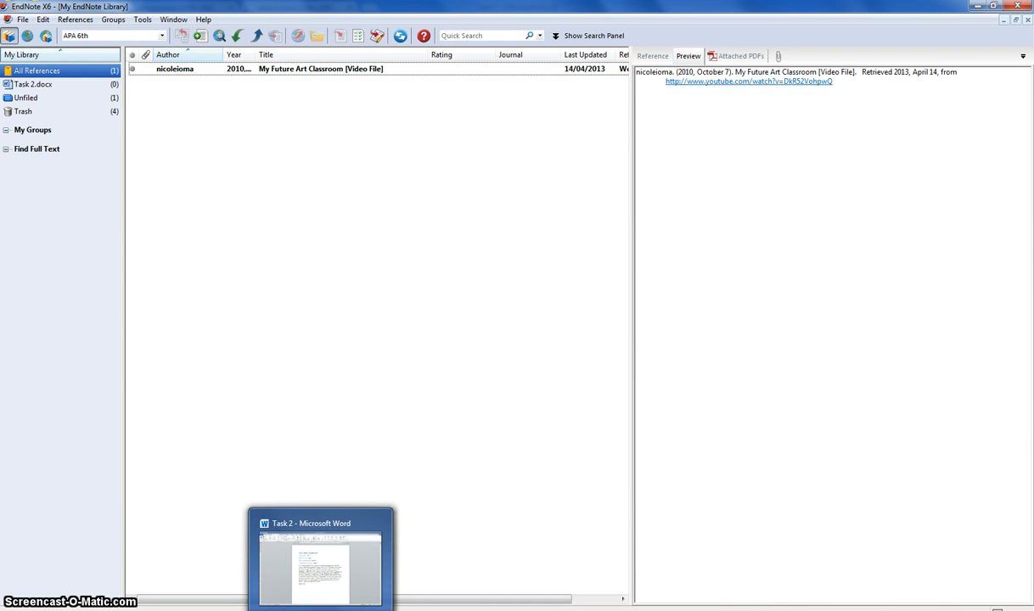
Step: Switch to the Task 2 Word document from the taskbar
click(319, 560)
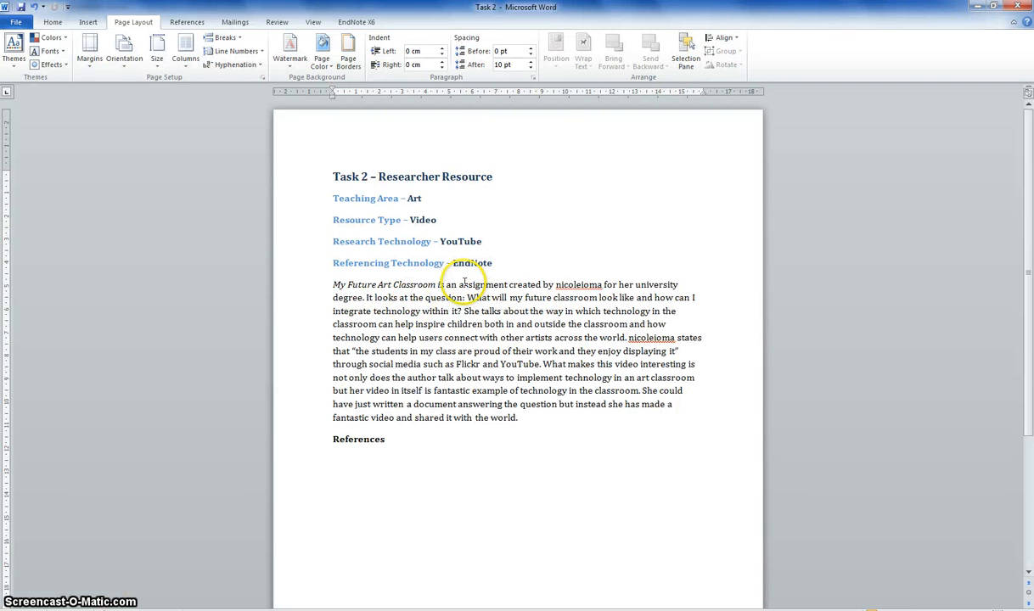
Step: Place the cursor after the italic title My Future Art Classroom in the paragraph
click(332, 460)
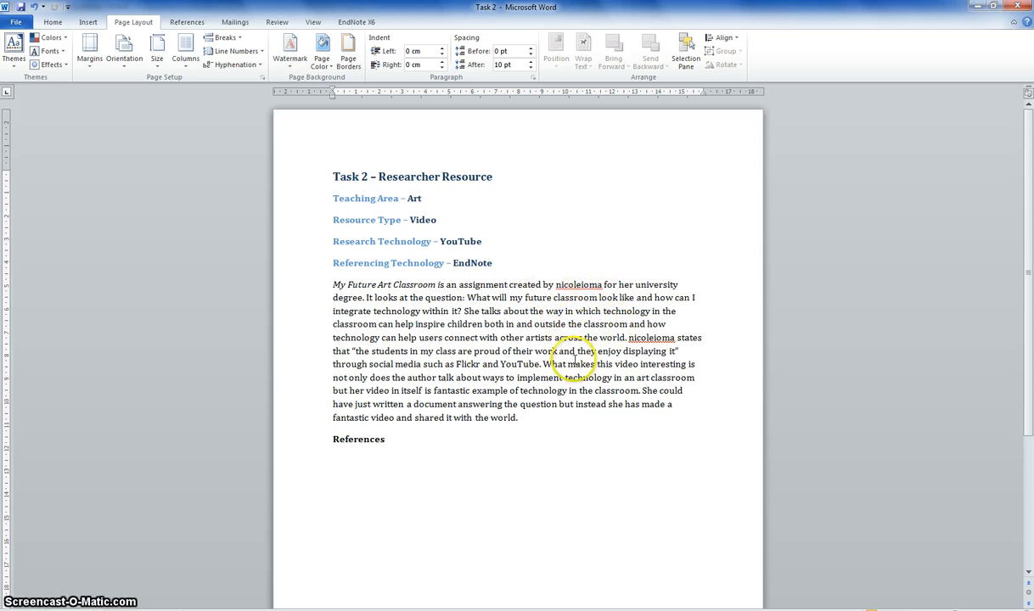
click(333, 460)
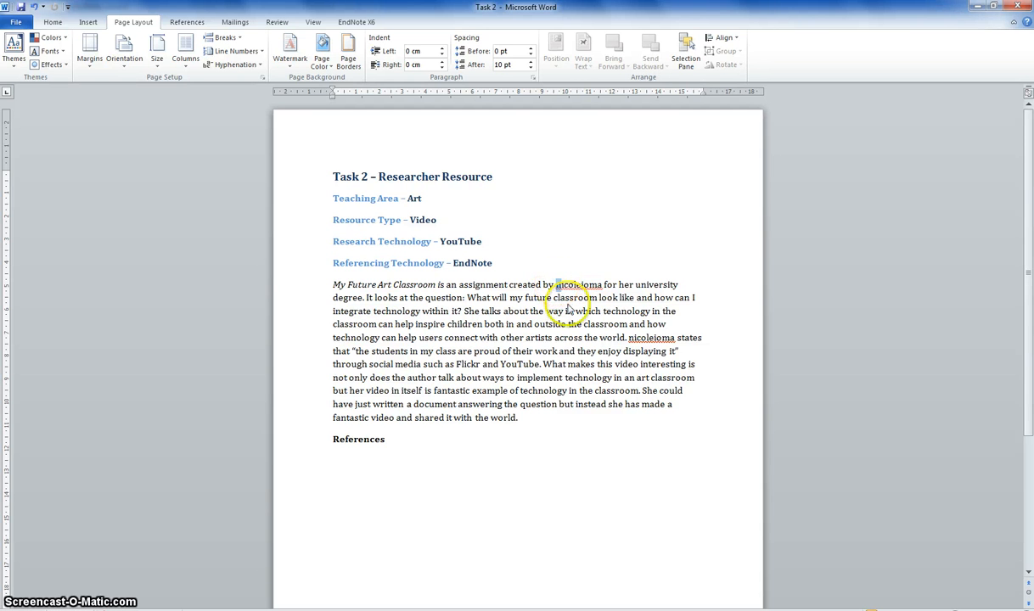
mouse_move(641, 403)
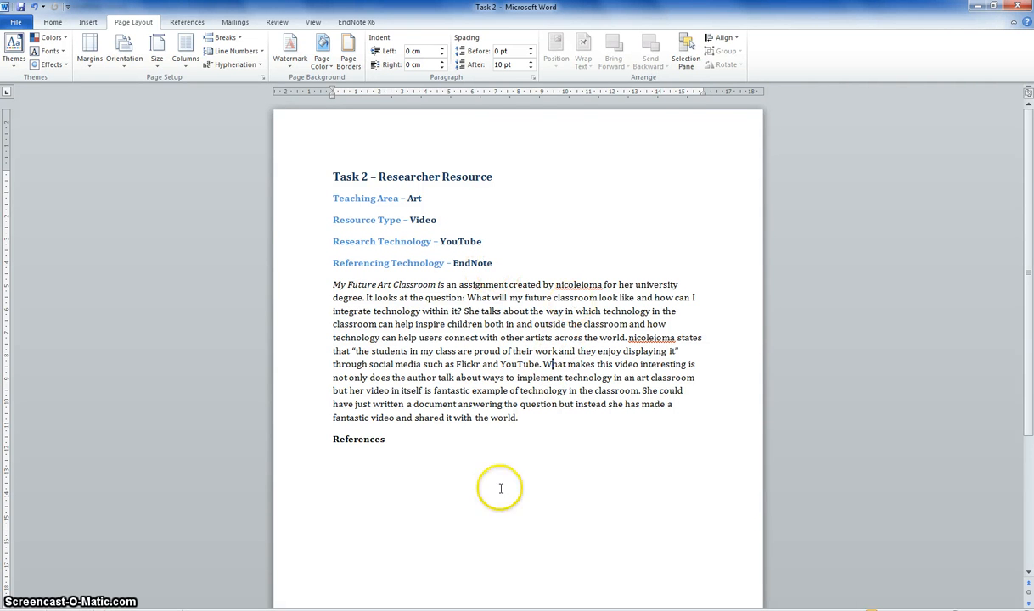
mouse_move(499, 324)
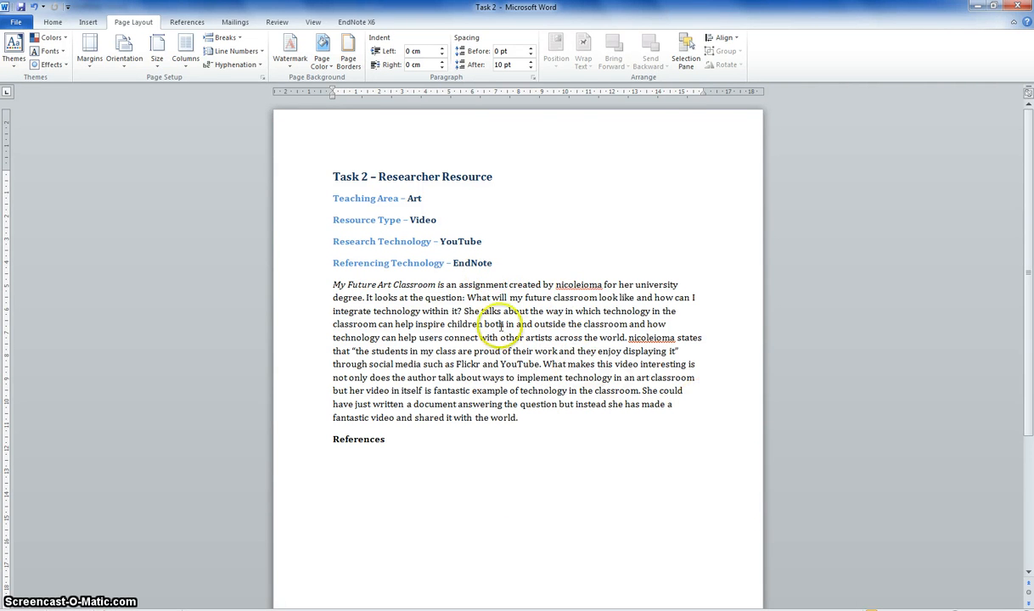
mouse_move(399, 298)
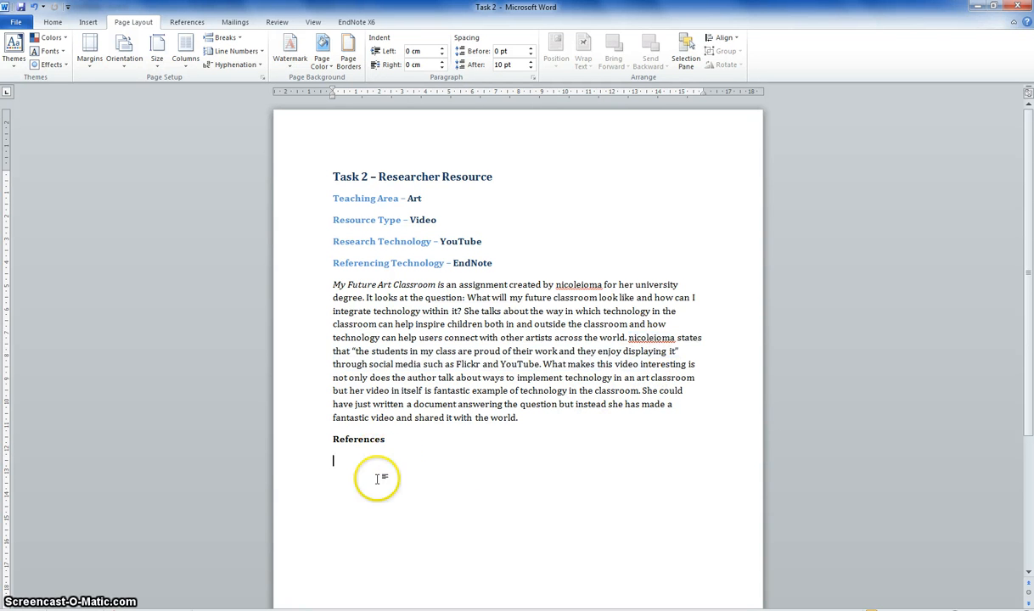
mouse_move(484, 556)
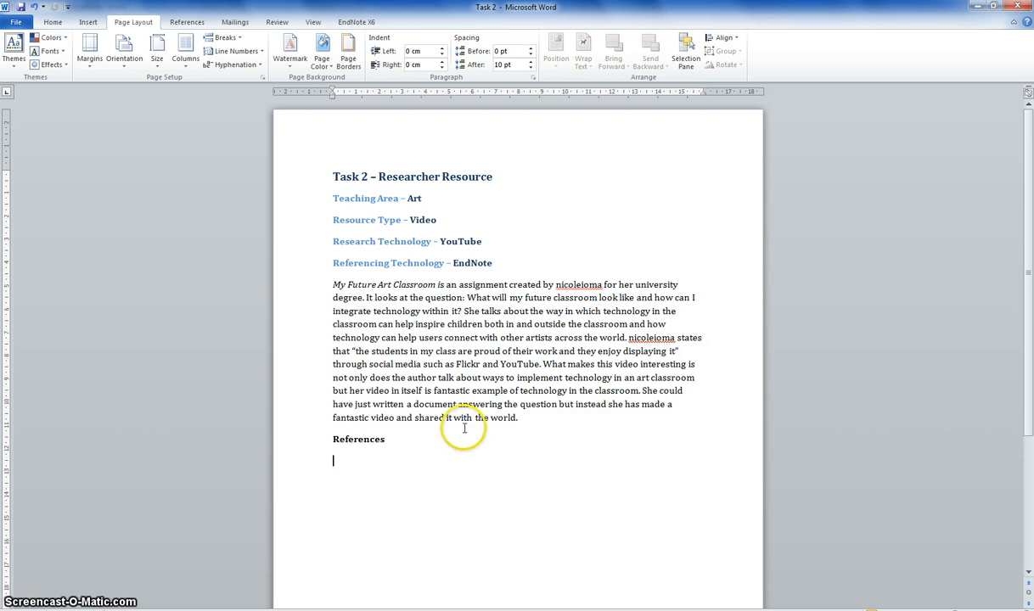
mouse_move(434, 285)
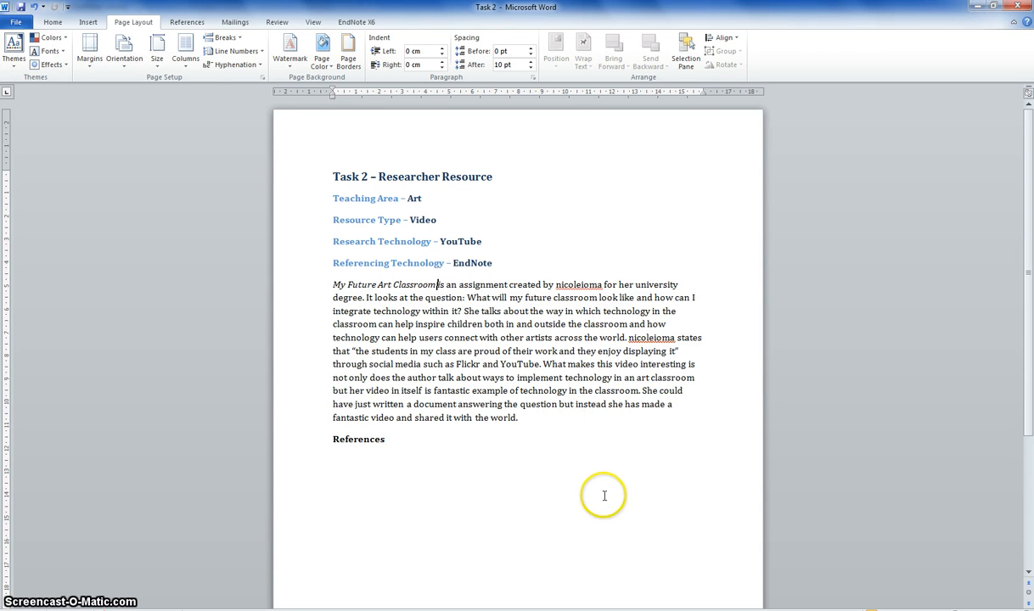
mouse_move(553, 290)
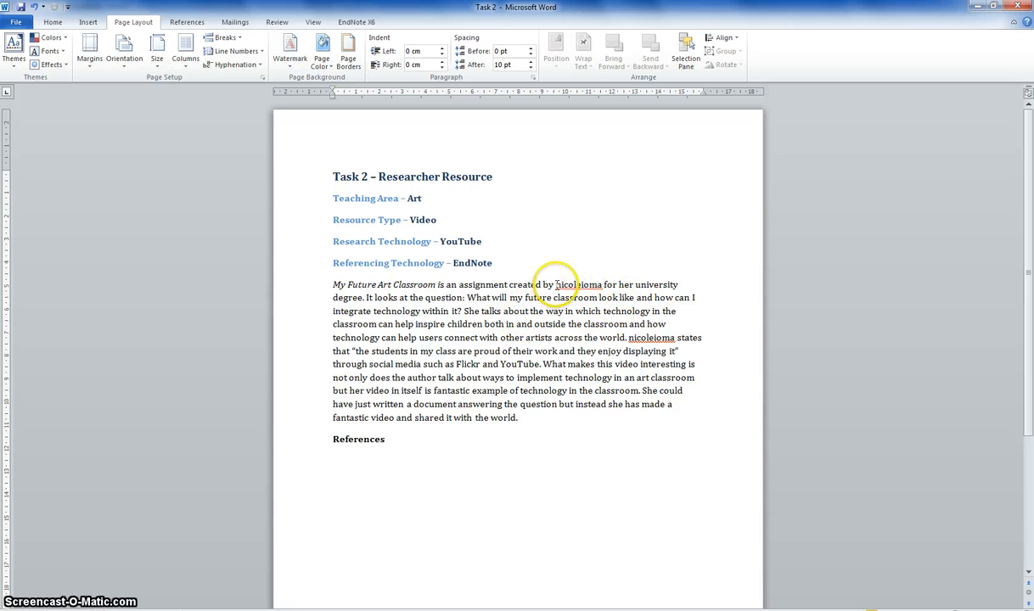
mouse_move(471, 251)
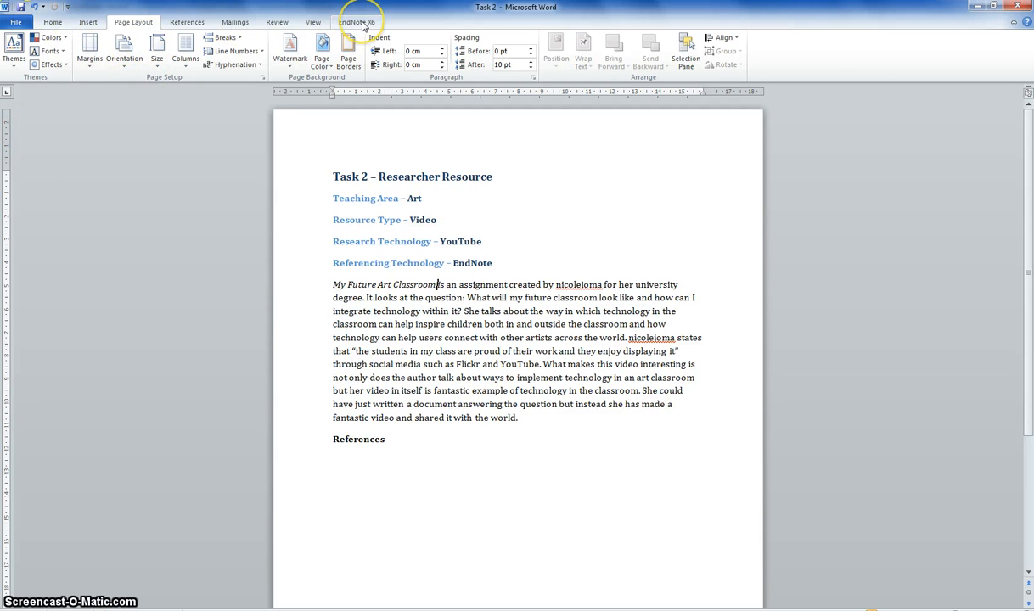
mouse_move(363, 24)
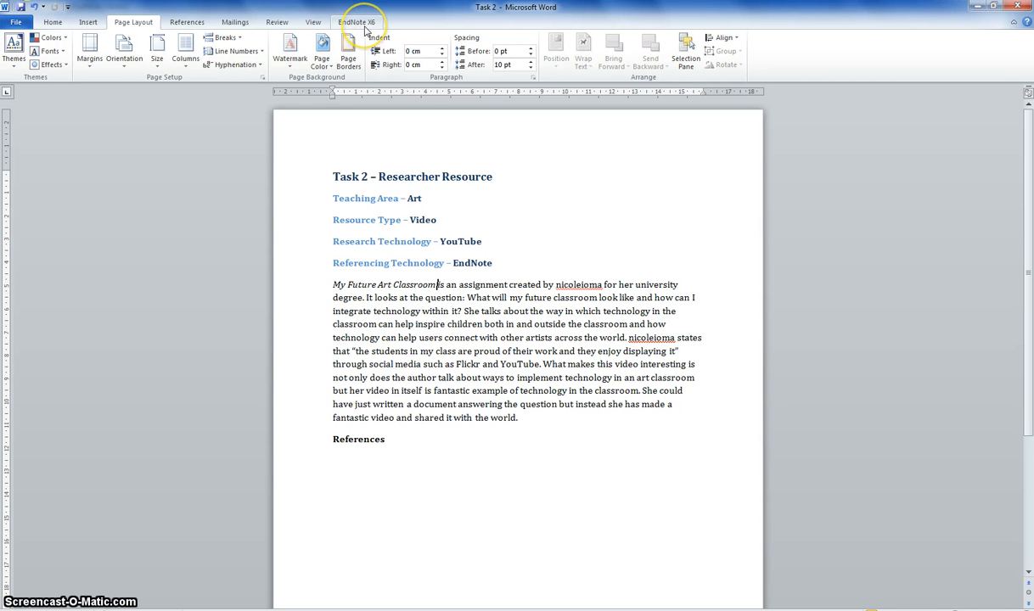
Step: Open Find & Insert My References from the EndNote X6 ribbon
click(357, 21)
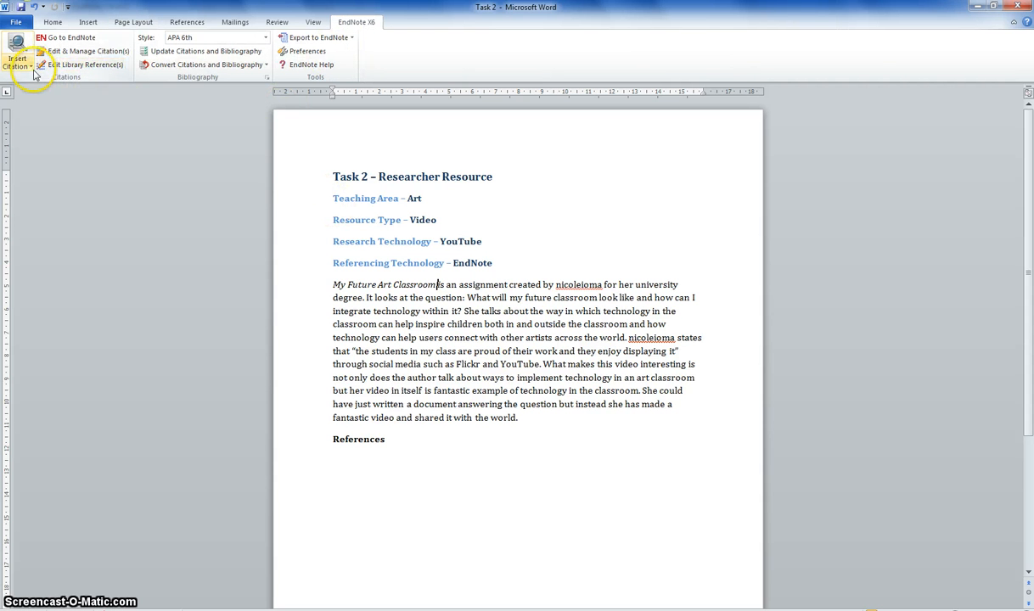
click(17, 61)
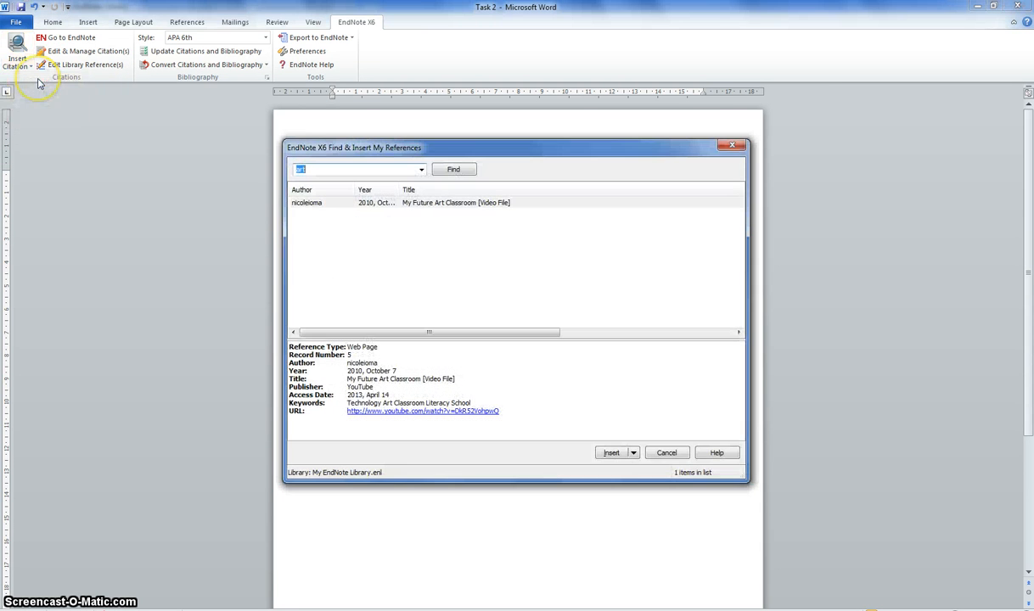
mouse_move(139, 26)
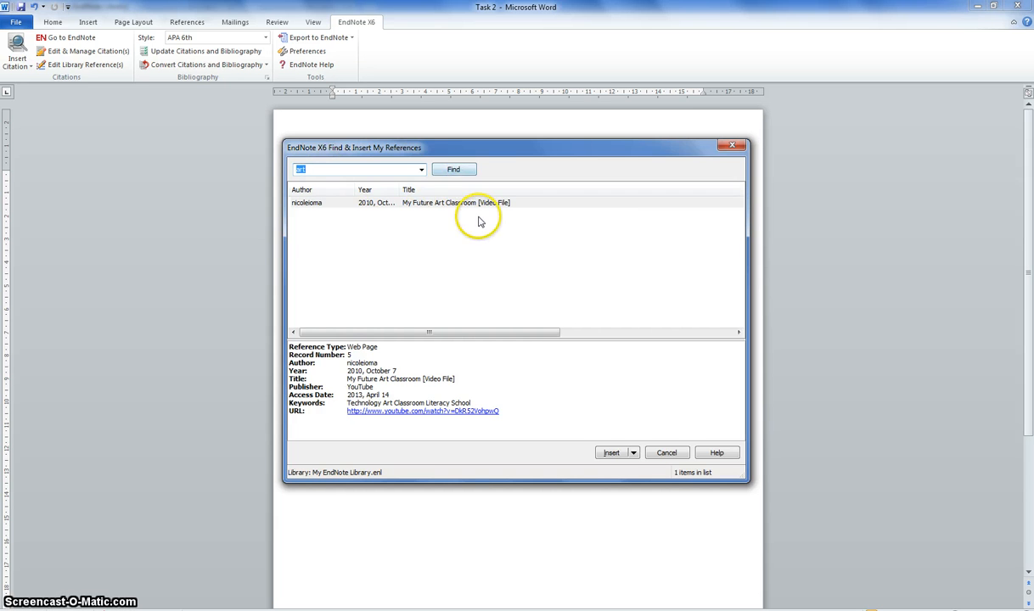
mouse_move(462, 275)
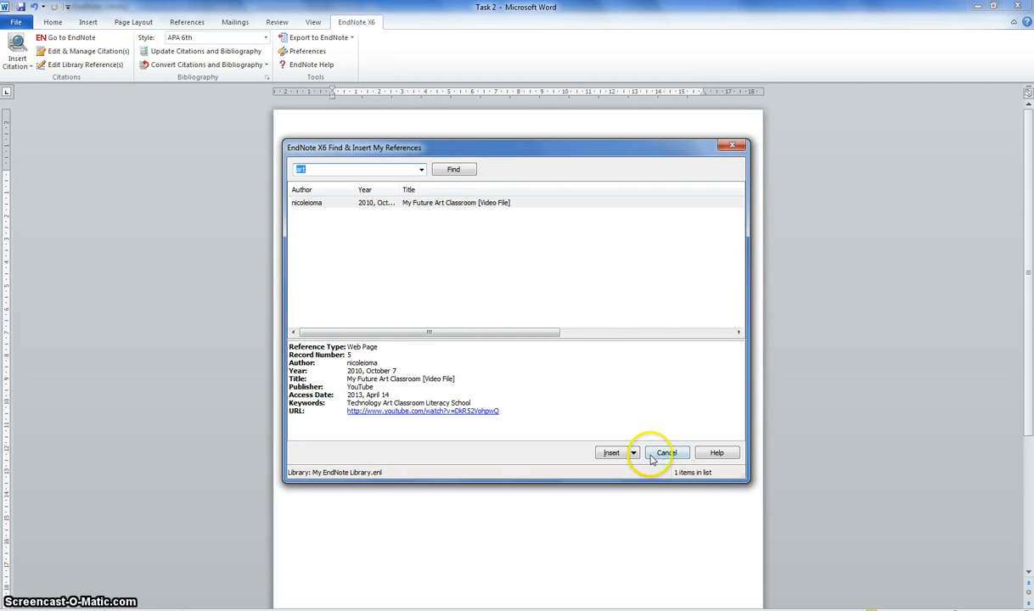
Step: Insert the year-only citation (2010, October 7) for the art record, excluding the author
click(631, 452)
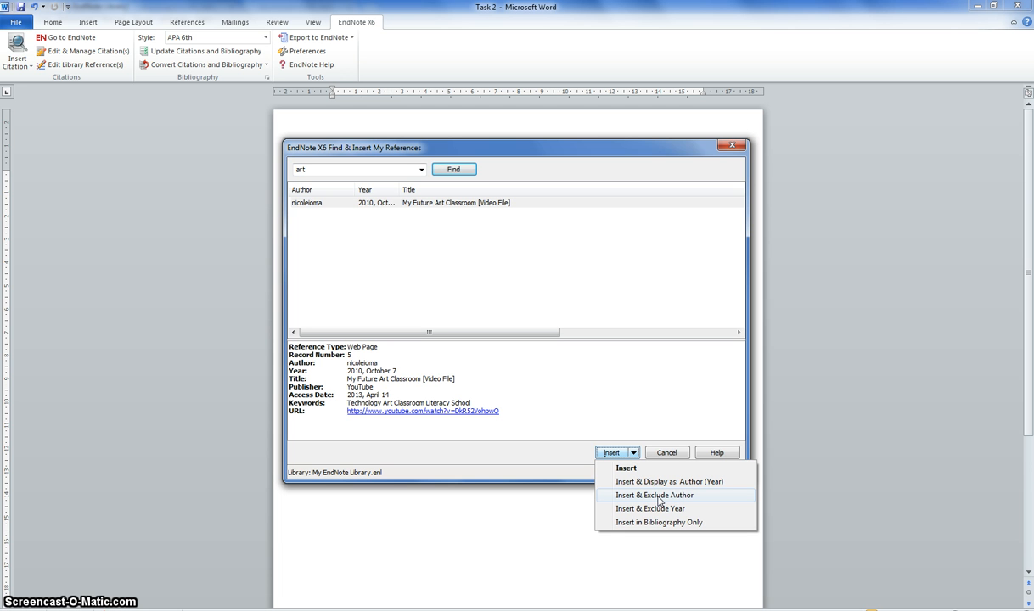
mouse_move(668, 482)
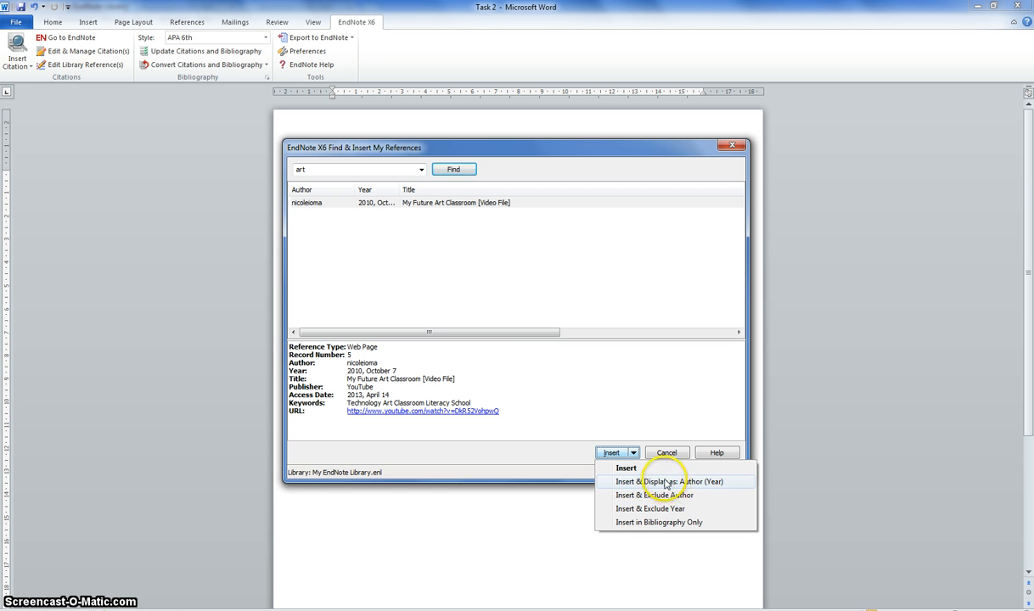
mouse_move(671, 482)
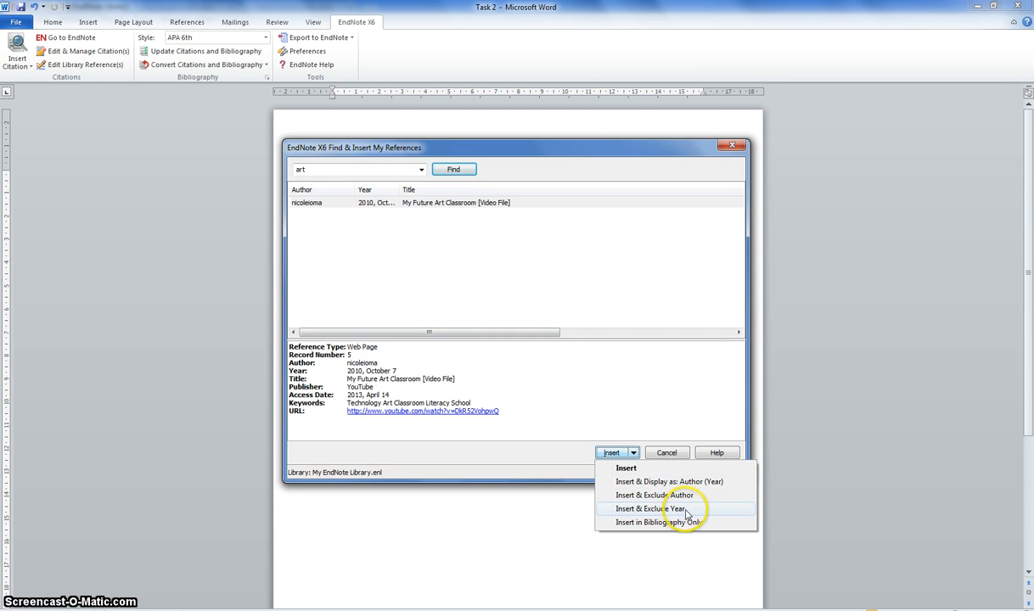
mouse_move(653, 495)
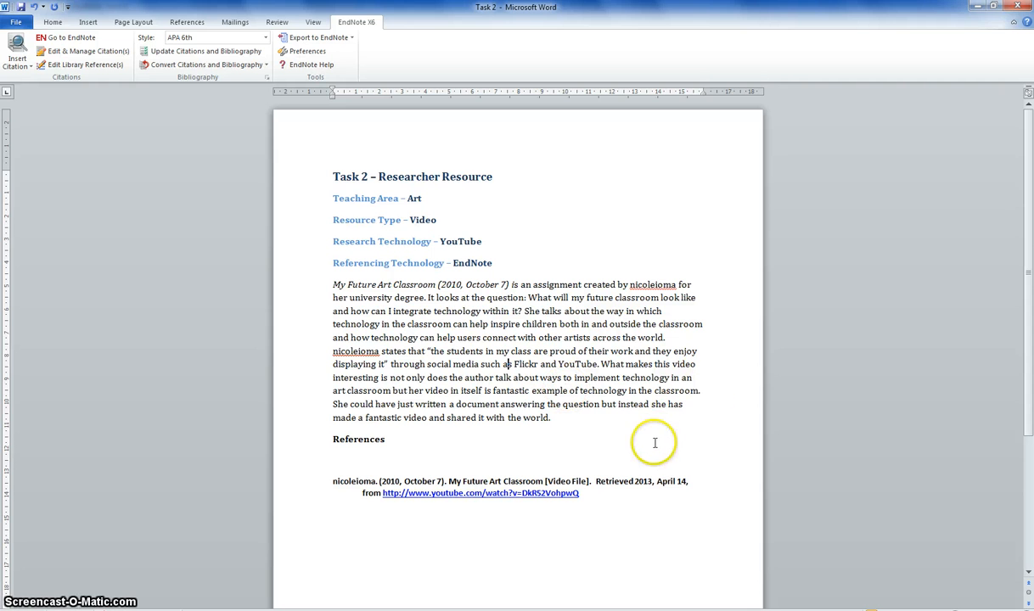
mouse_move(637, 547)
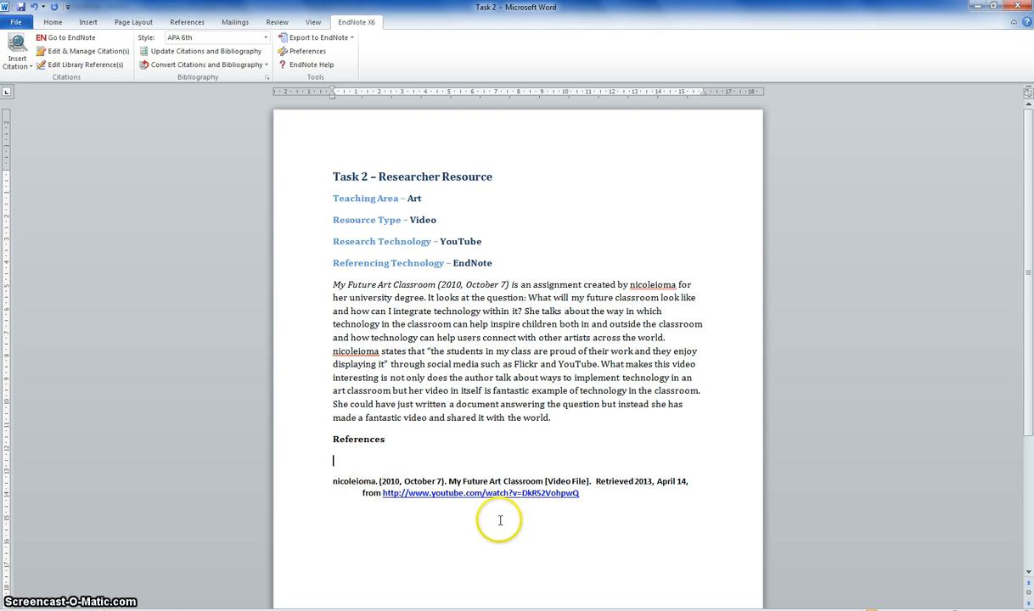
mouse_move(750, 518)
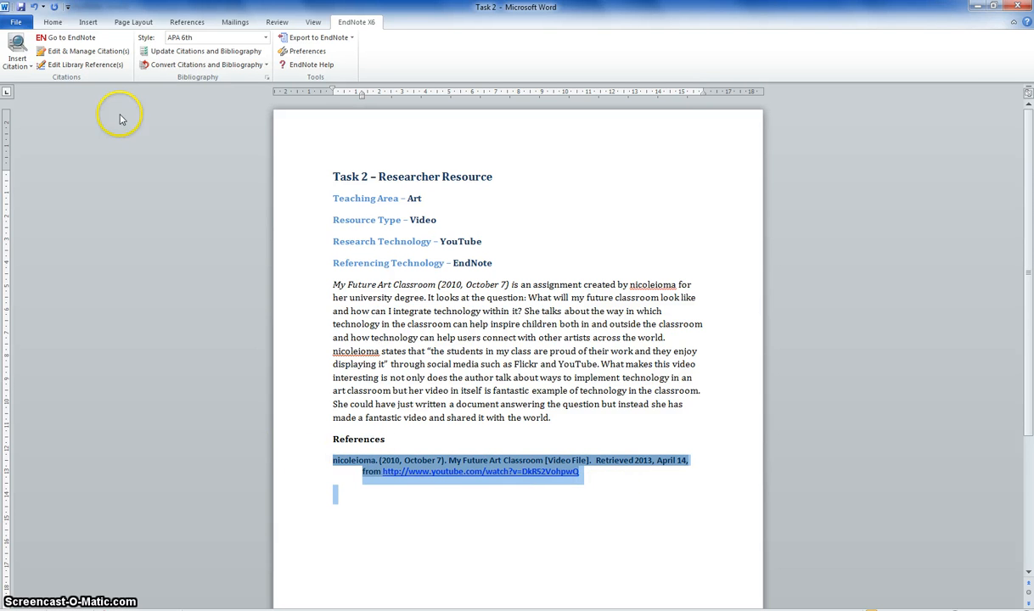
Step: Reformat the YouTube reference as Normal, non-bold body text with a hanging indent
click(53, 20)
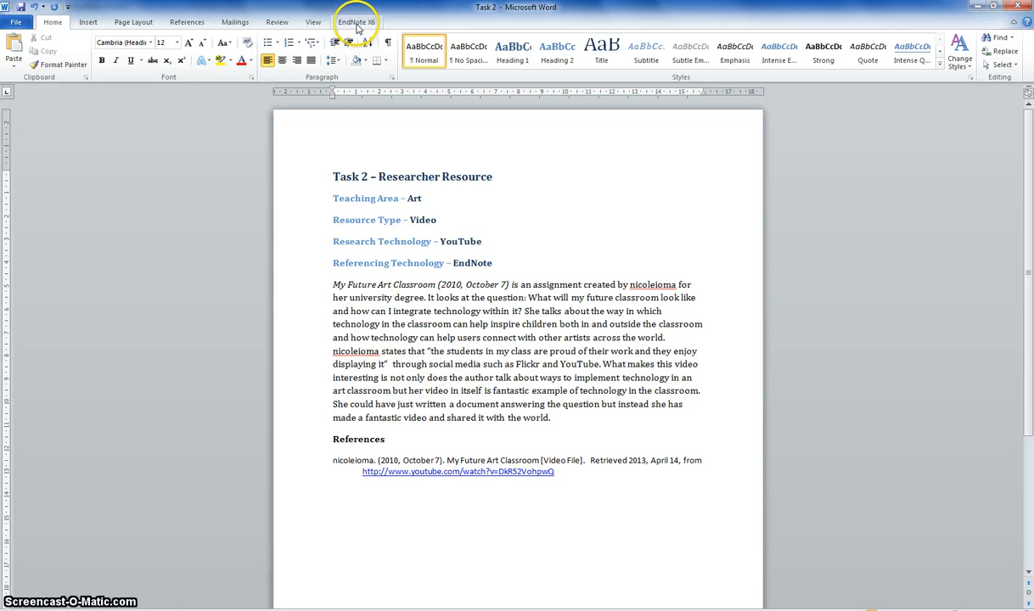
Step: Find the My Future Art Classroom record to cite after the quote about displaying their work
click(356, 21)
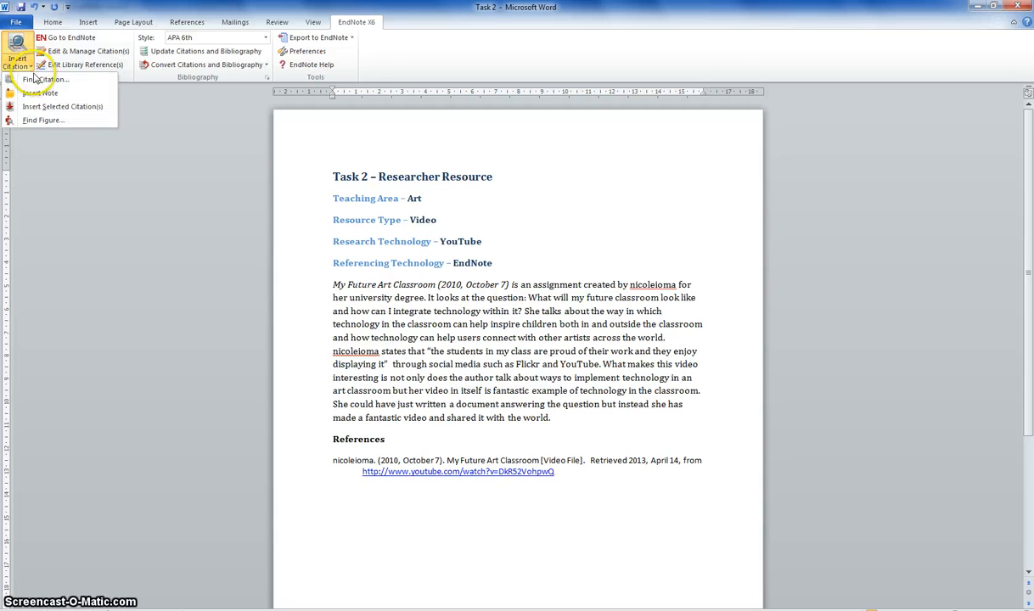
click(47, 80)
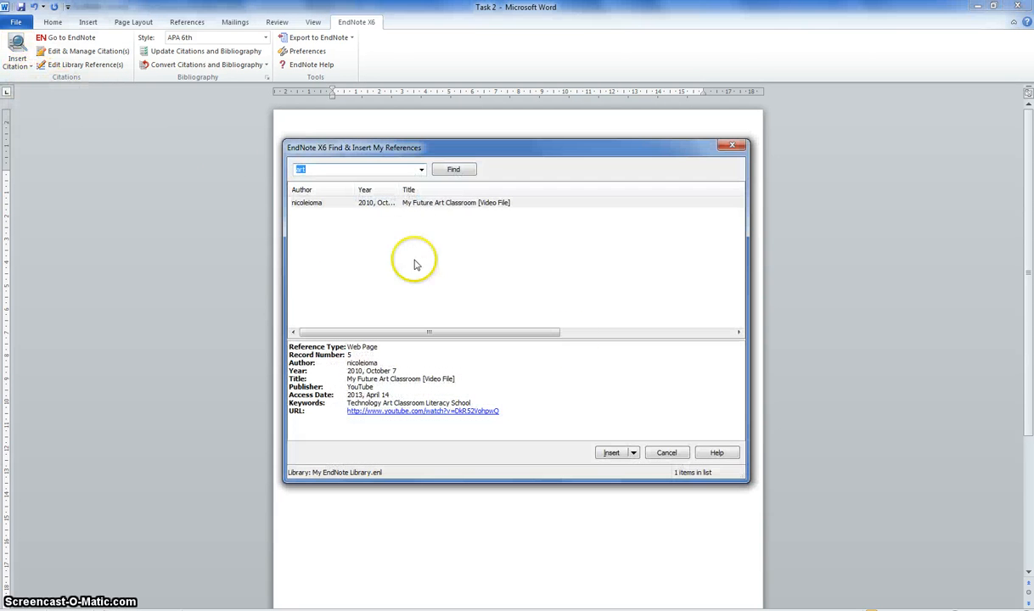
click(631, 451)
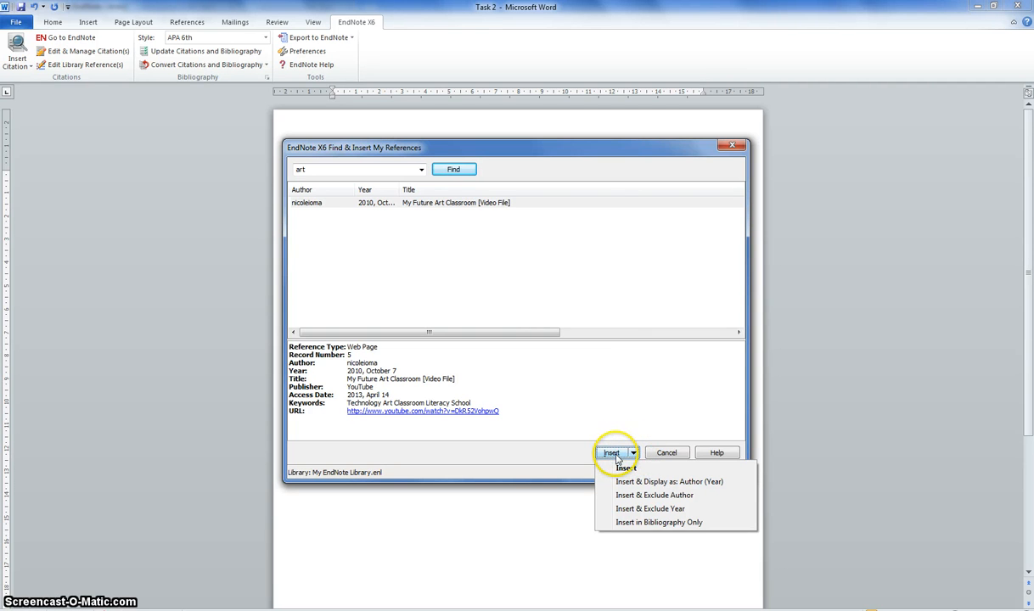
mouse_move(669, 496)
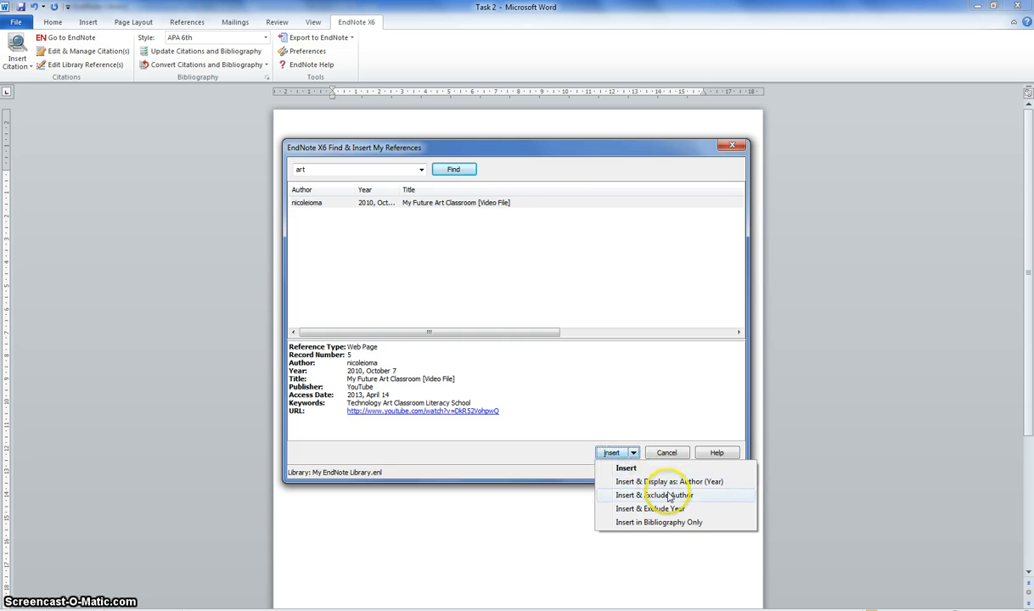
mouse_move(648, 502)
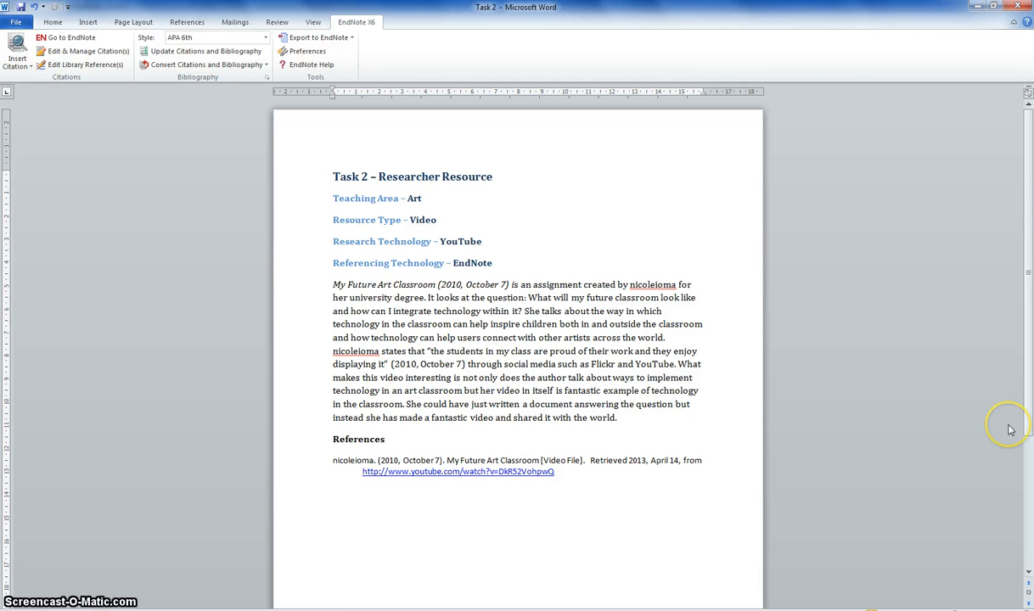
mouse_move(1009, 426)
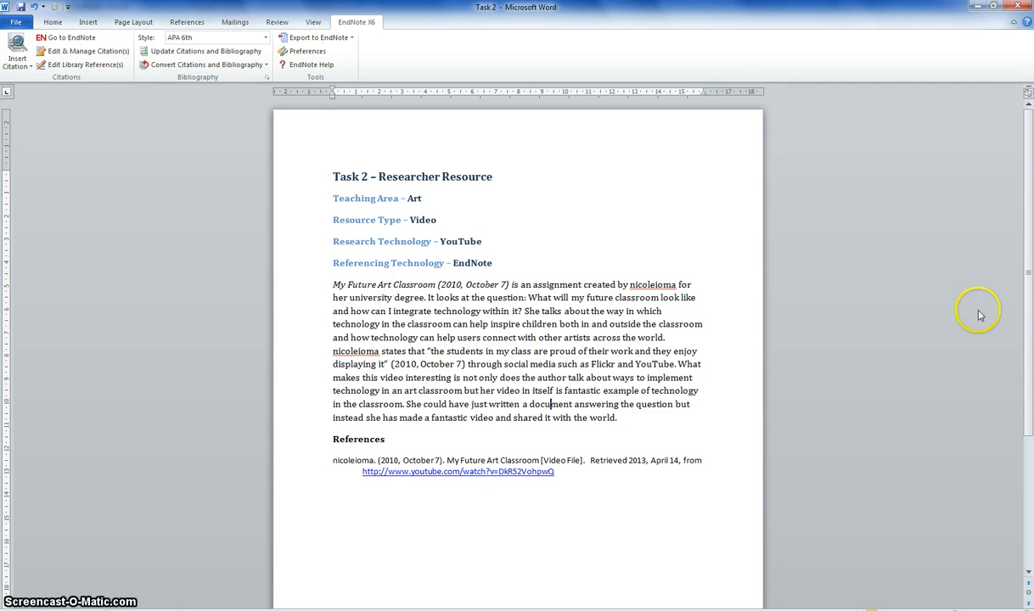
mouse_move(465, 285)
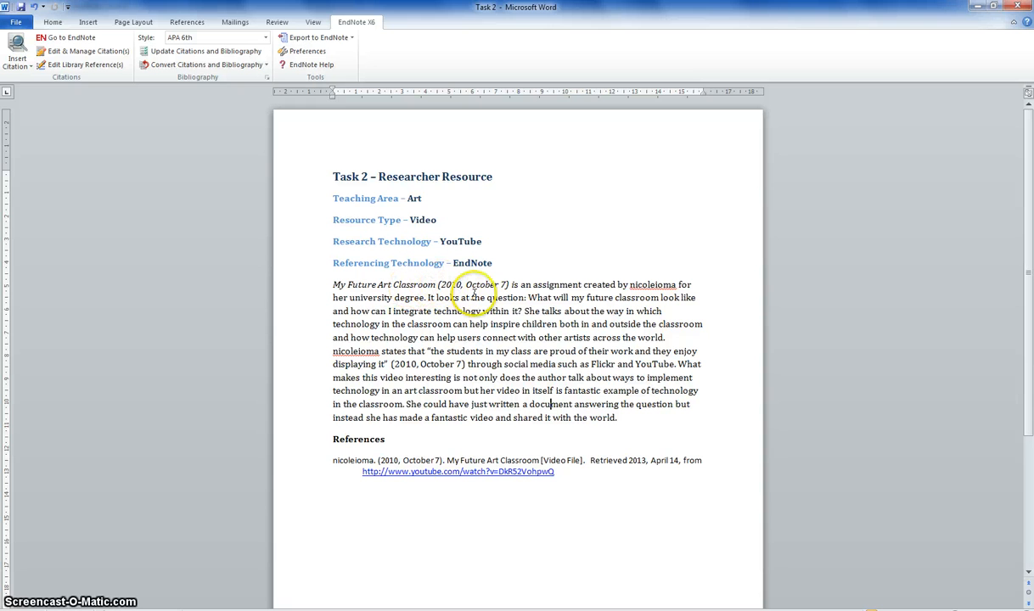
mouse_move(560, 492)
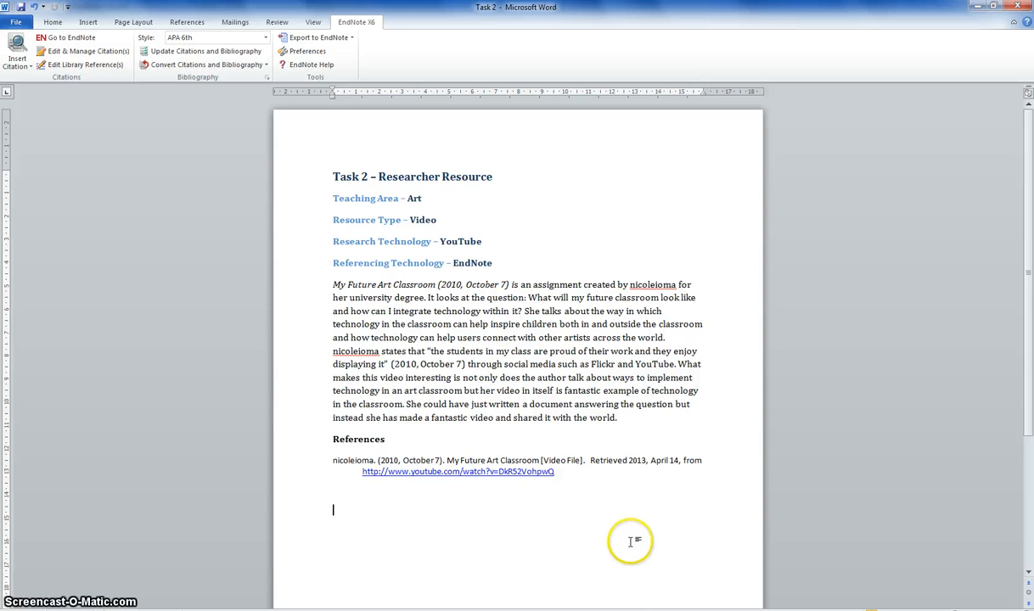
mouse_move(627, 538)
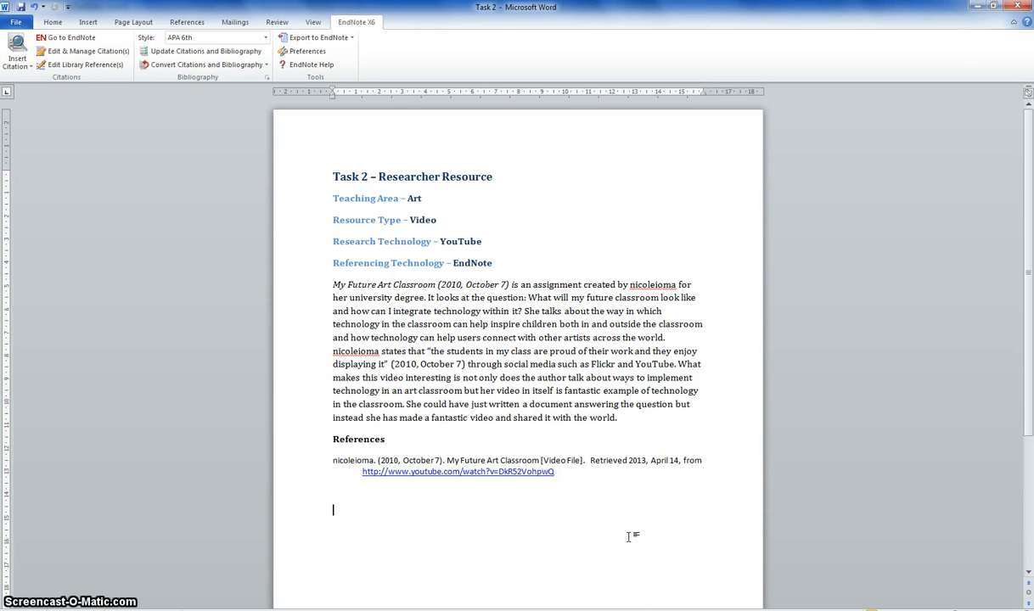